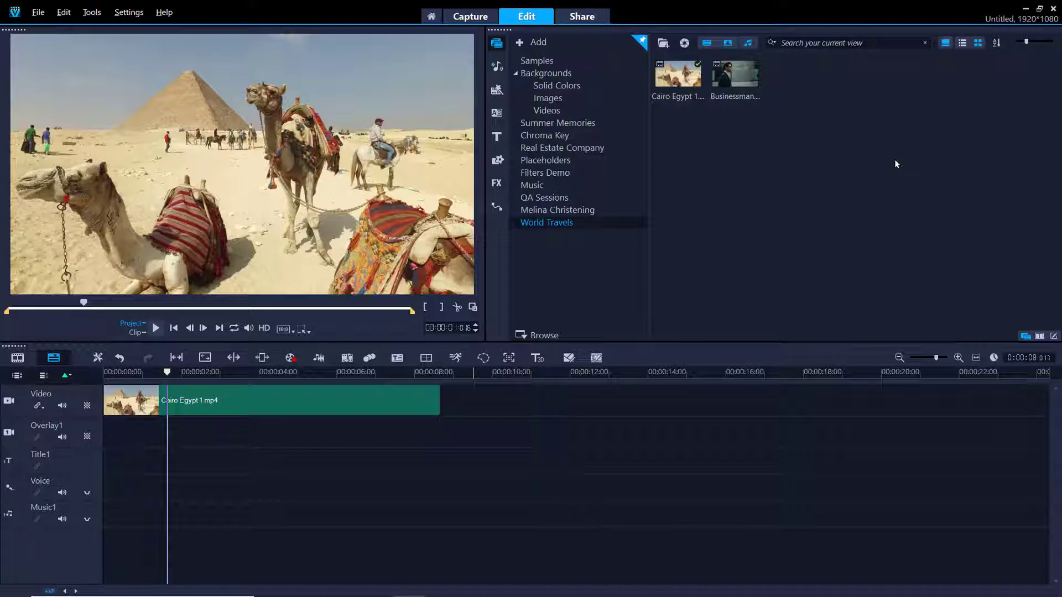
mouse_move(795, 149)
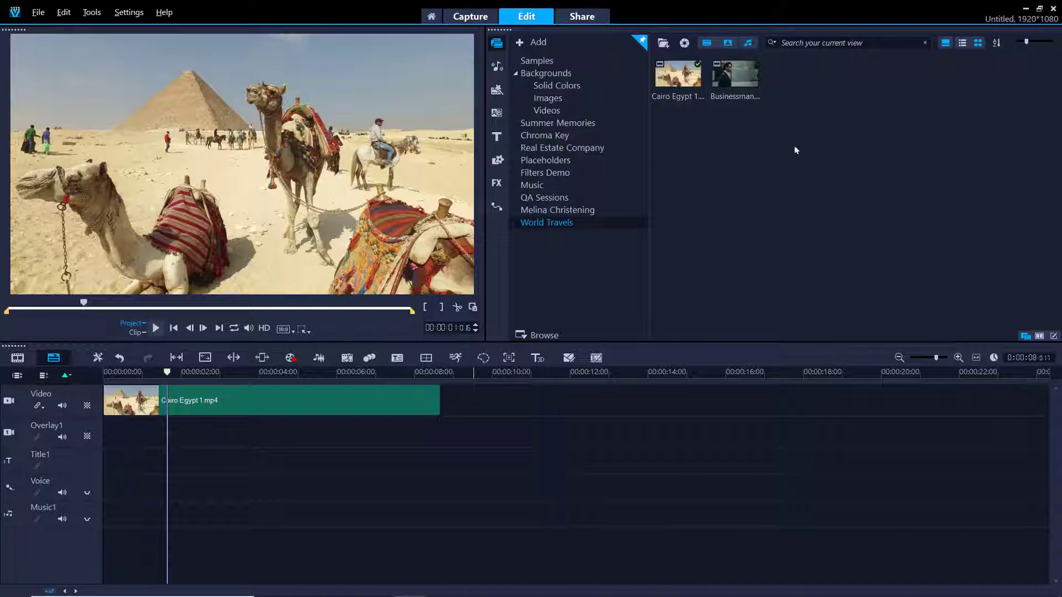
mouse_move(571, 86)
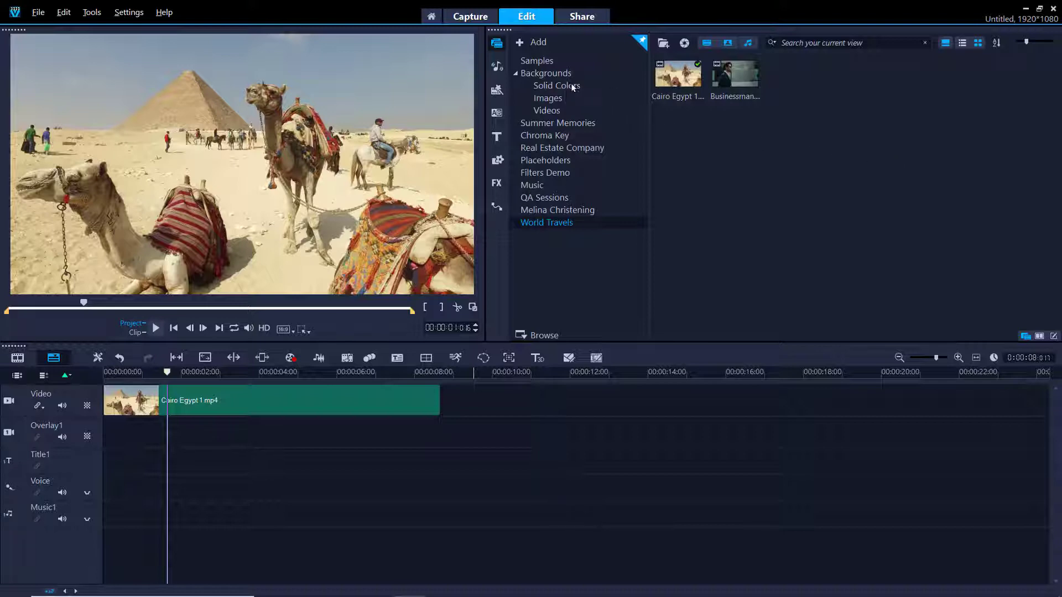
Show the solid-colour backgrounds and put a tan colour on the overlay track
click(556, 85)
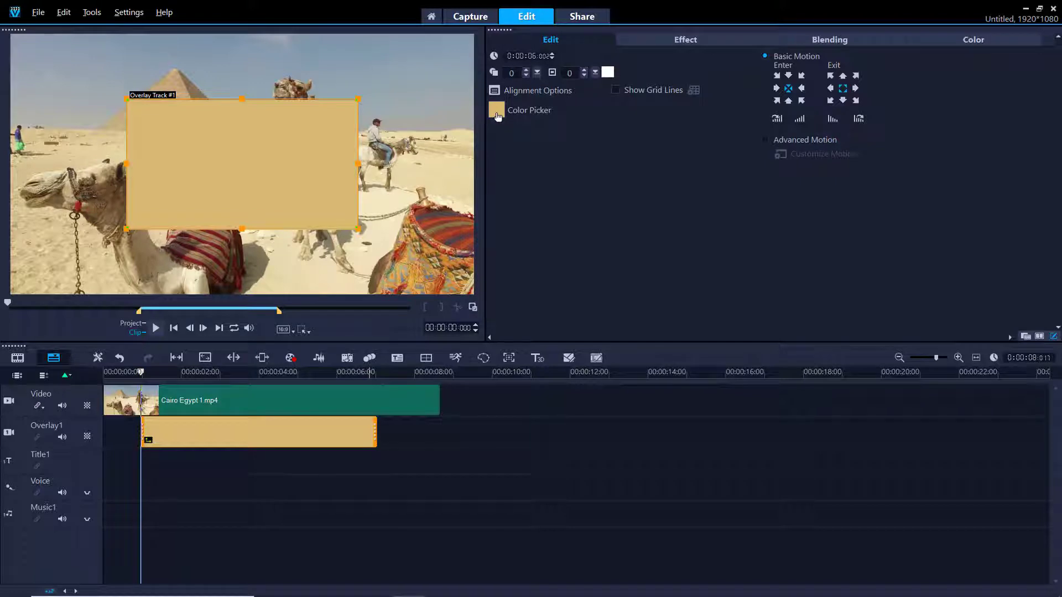
Recolour the overlay to the brighter gold #D8B258 via the Corel Color Picker
click(496, 109)
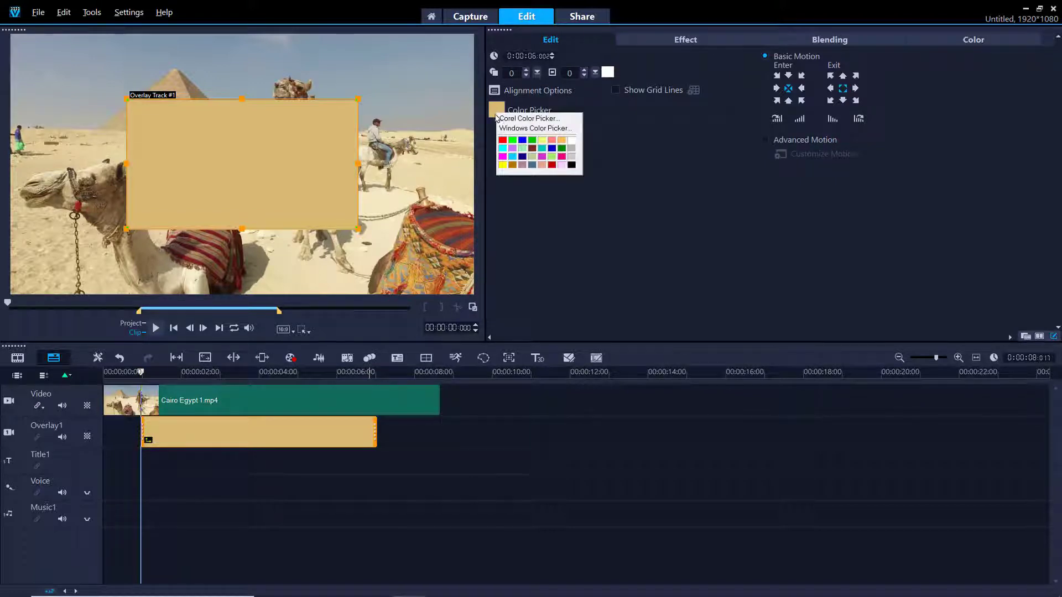
click(529, 119)
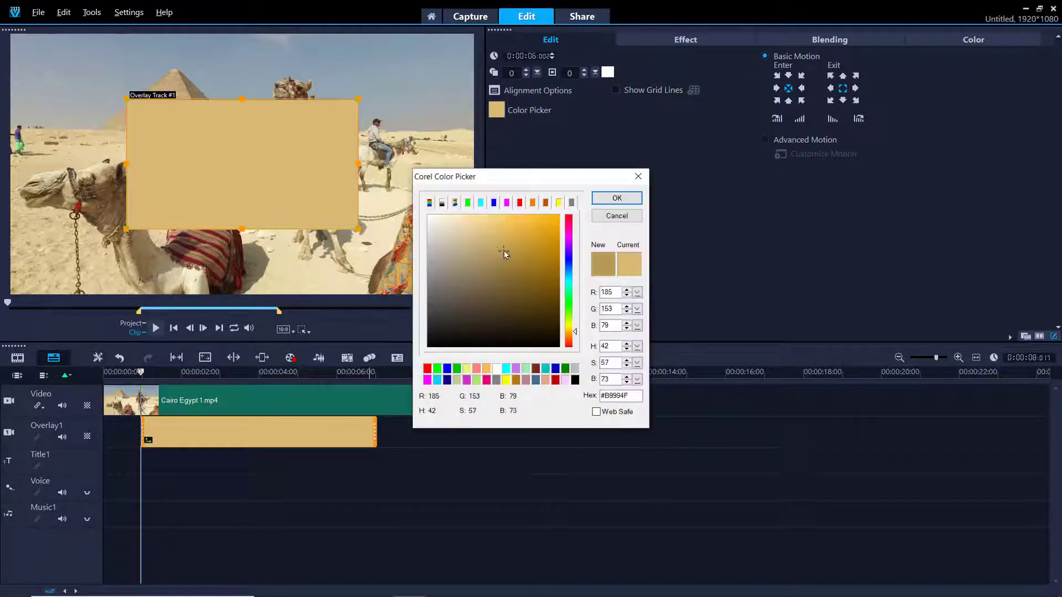
click(506, 239)
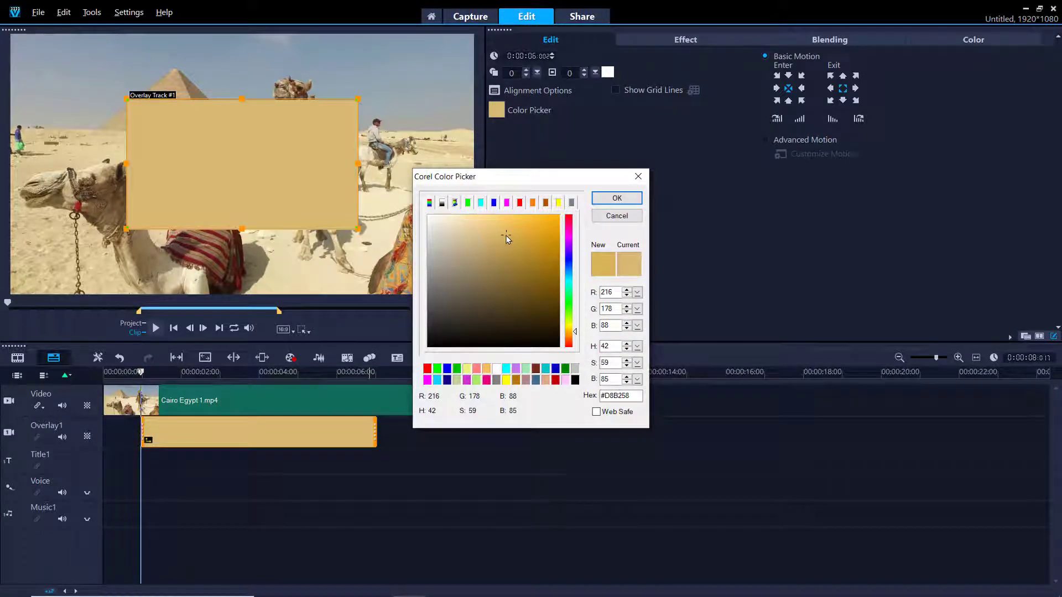
click(614, 198)
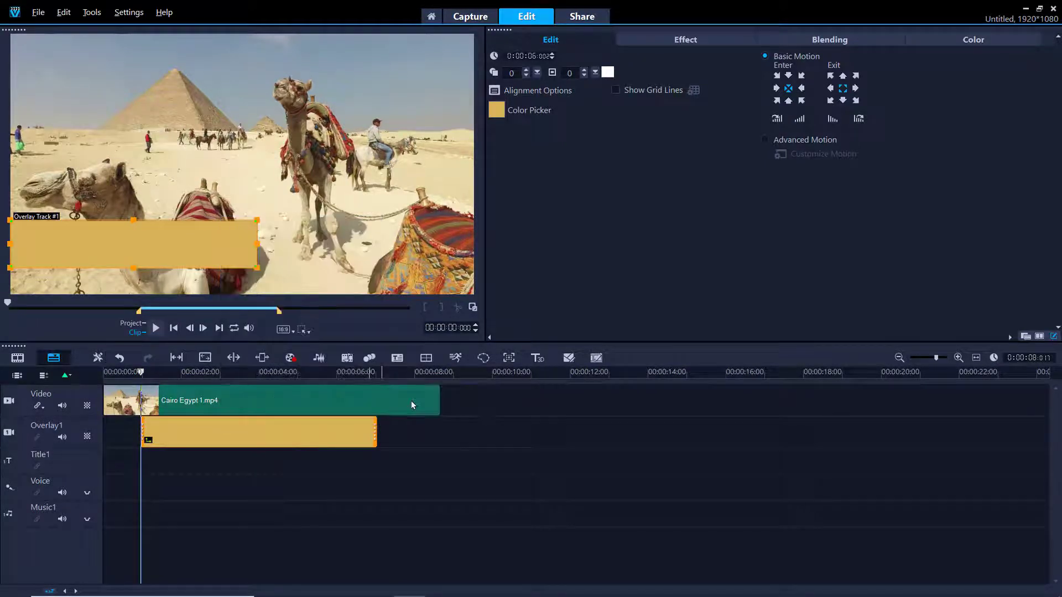
Give the bar a custom motion sliding in from X -180 to -47 and preview it
click(821, 154)
text(-180)
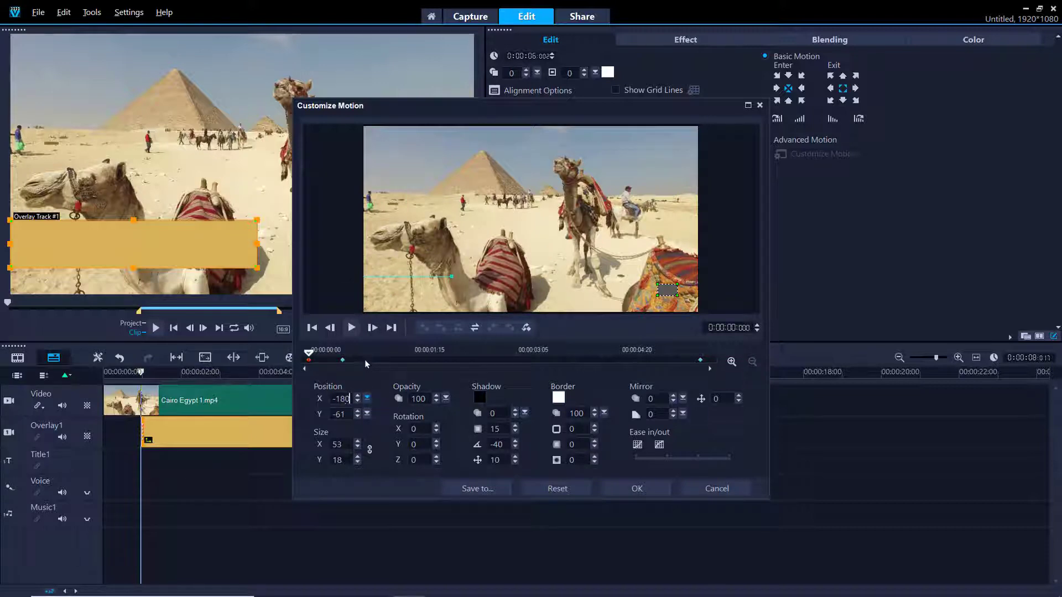
click(350, 327)
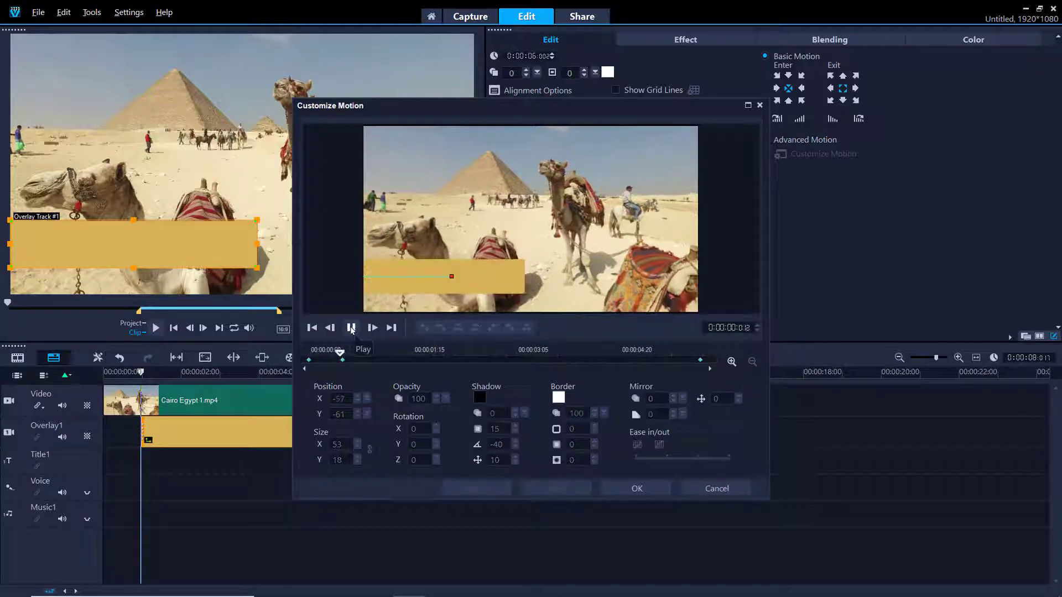
click(351, 327)
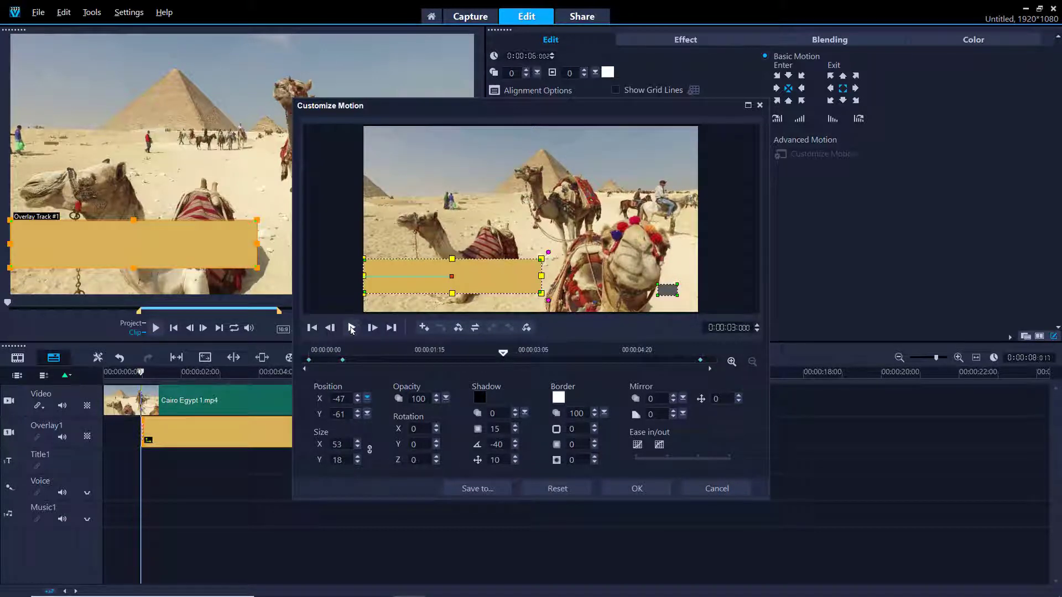
click(350, 327)
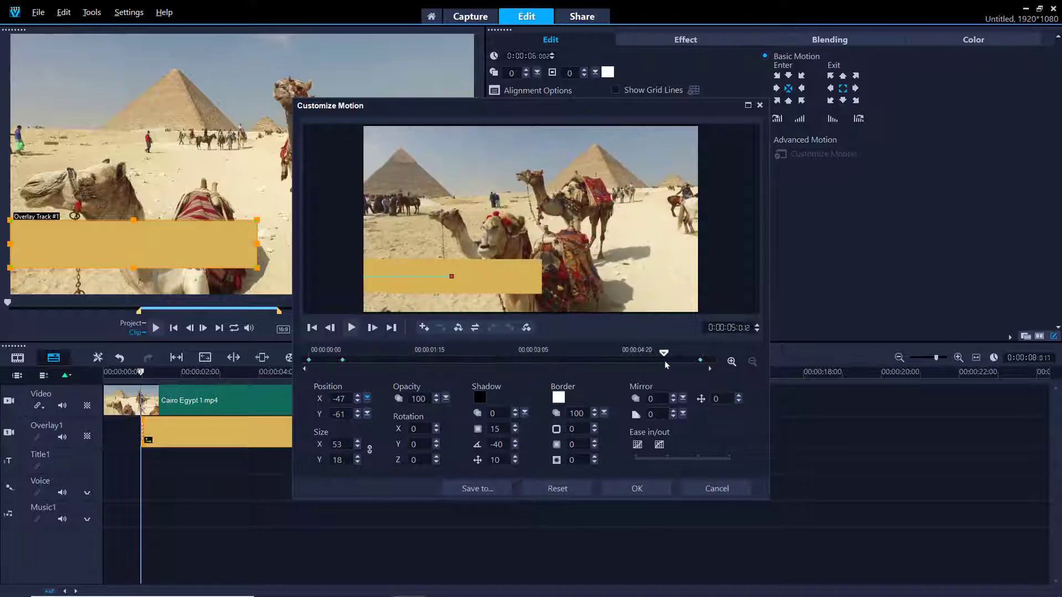
Add an end keyframe at X -220 so the bar exits left, then preview the full motion
click(451, 275)
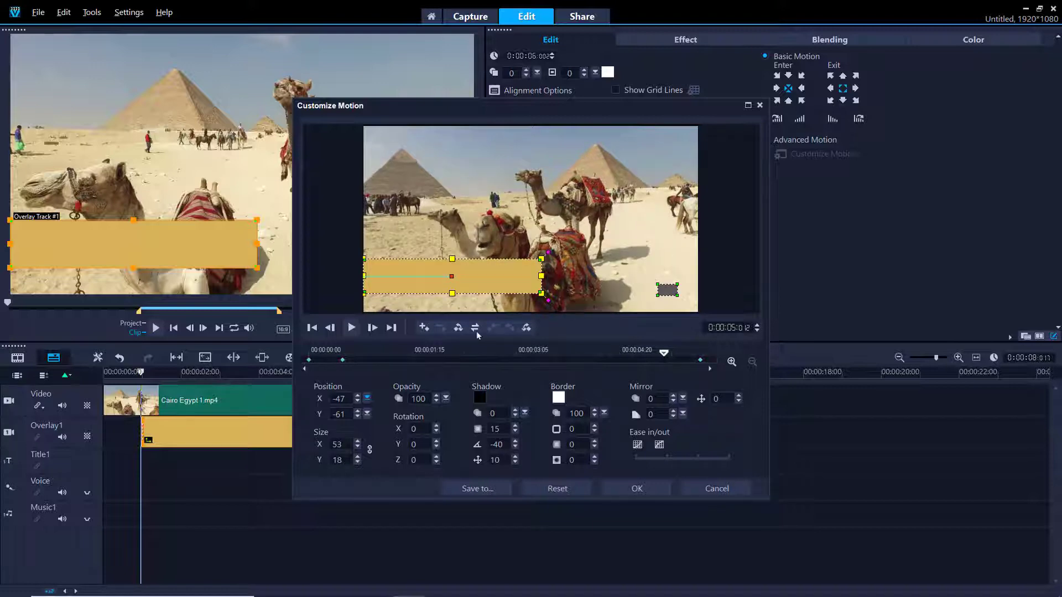
mouse_move(425, 328)
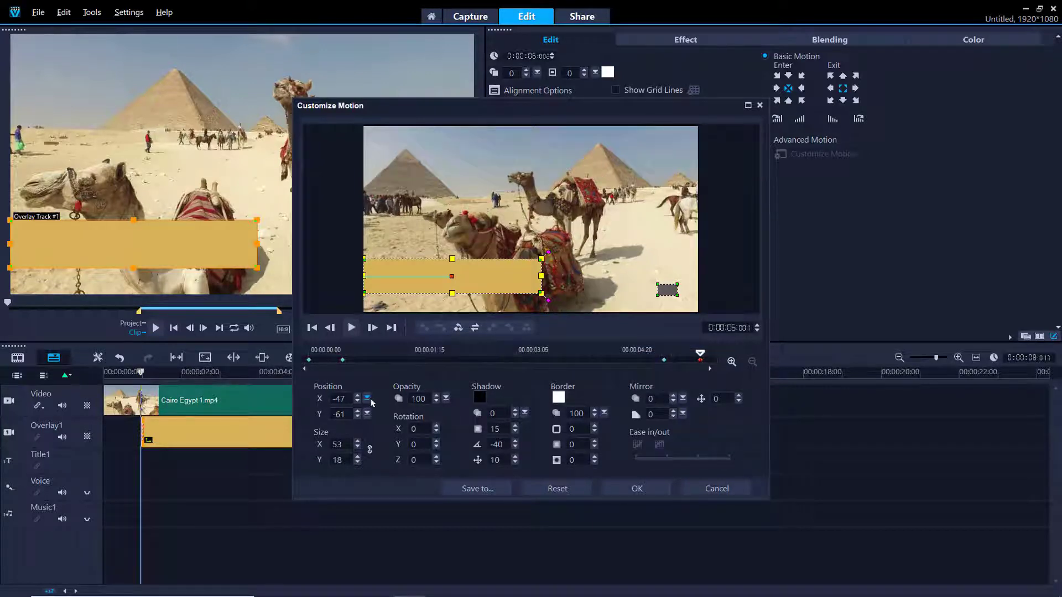
click(368, 400)
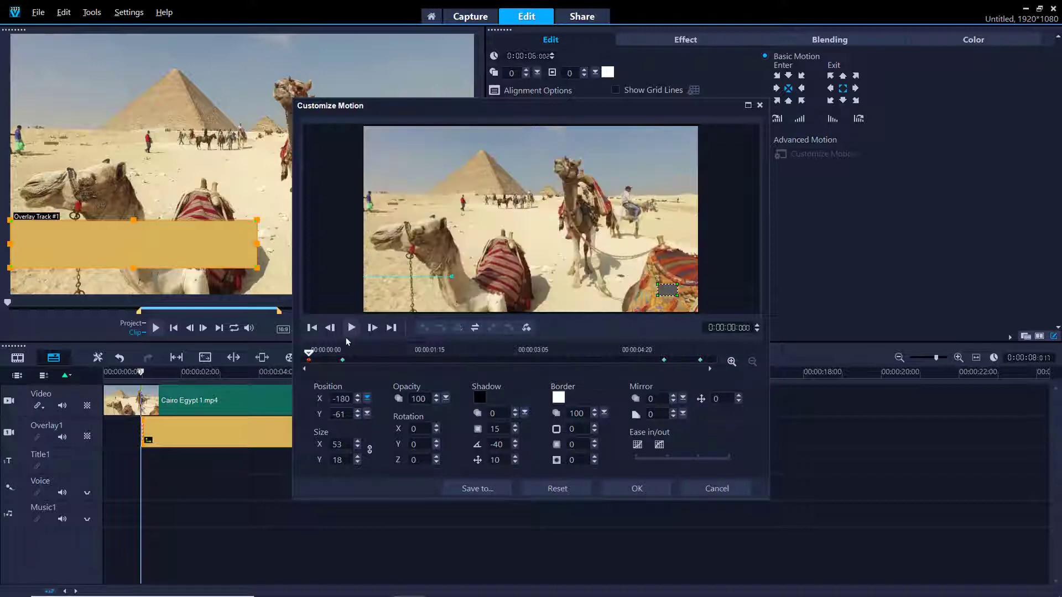
click(351, 328)
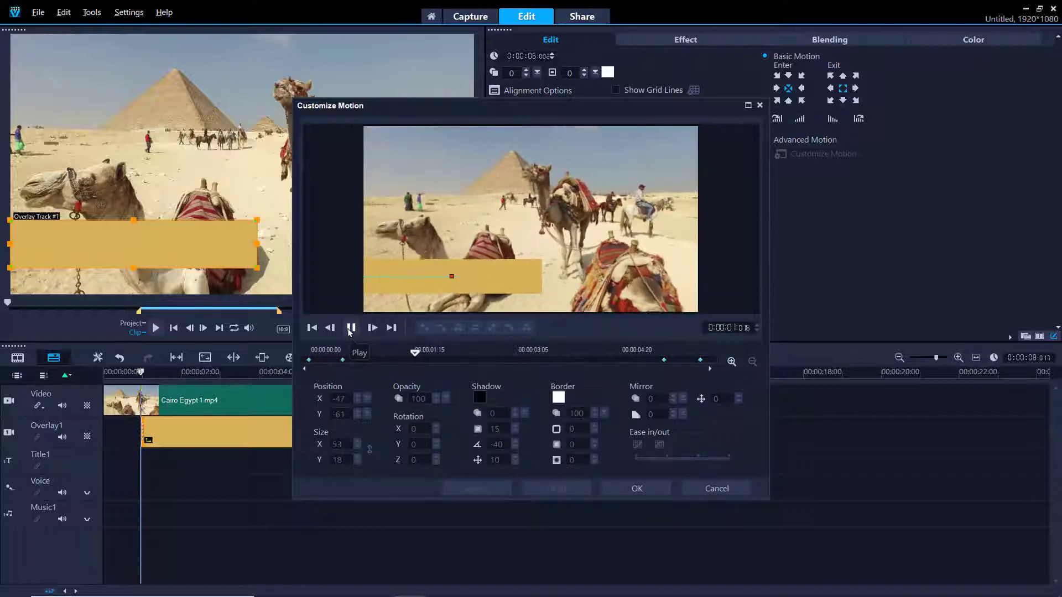
click(350, 328)
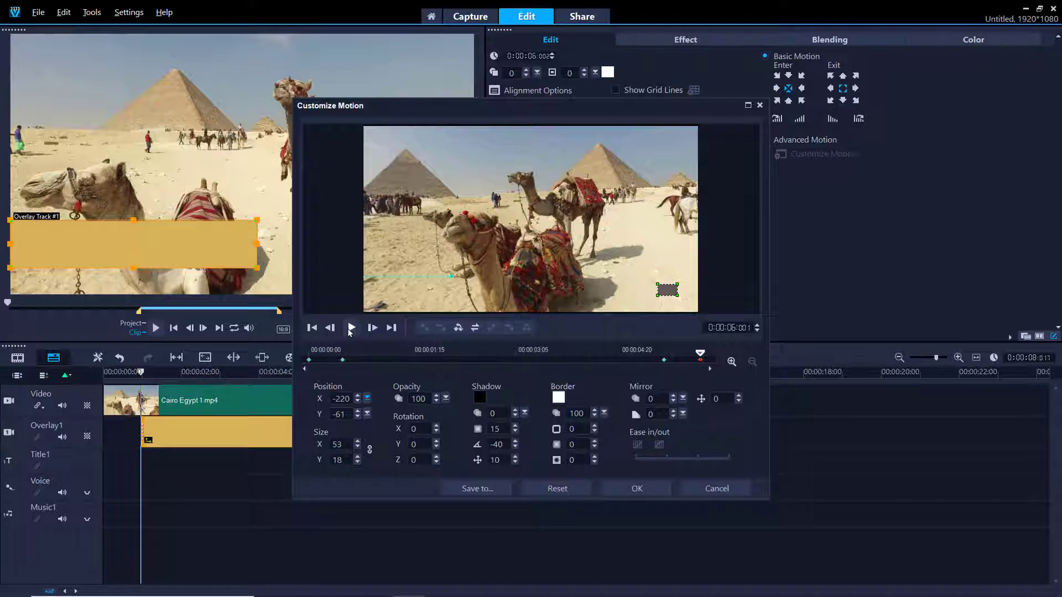
Save the motion as path-only preset 'Motion Path Title Box' to the path library
click(475, 488)
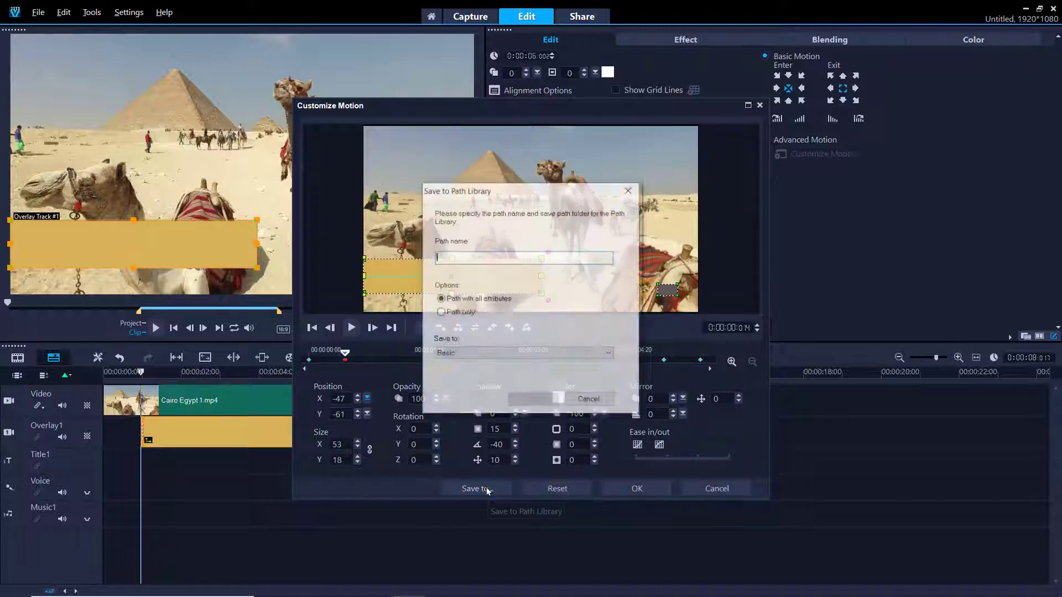
text(Motion Path Title Box)
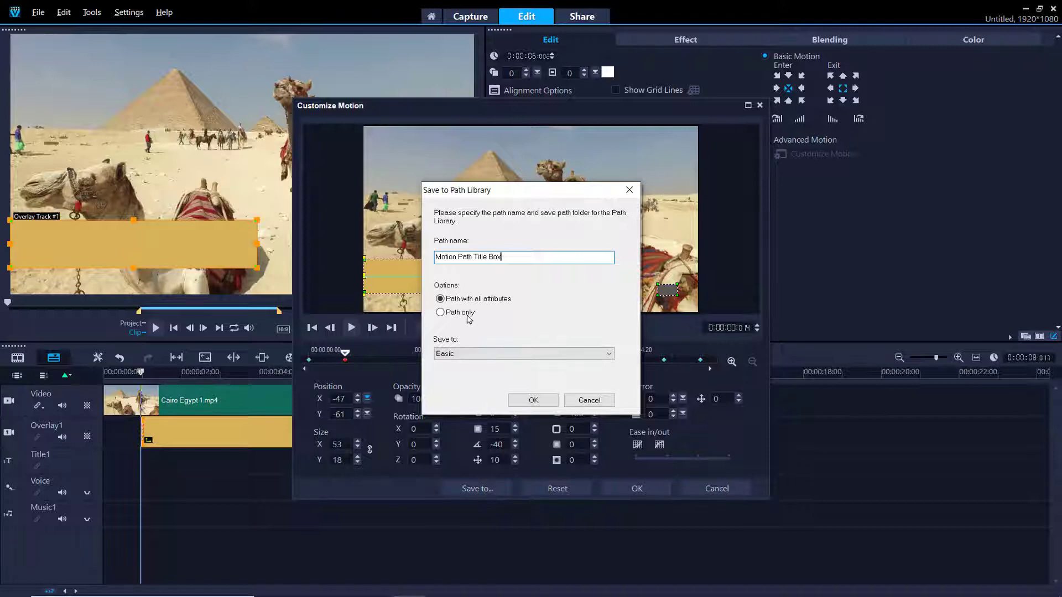
click(440, 312)
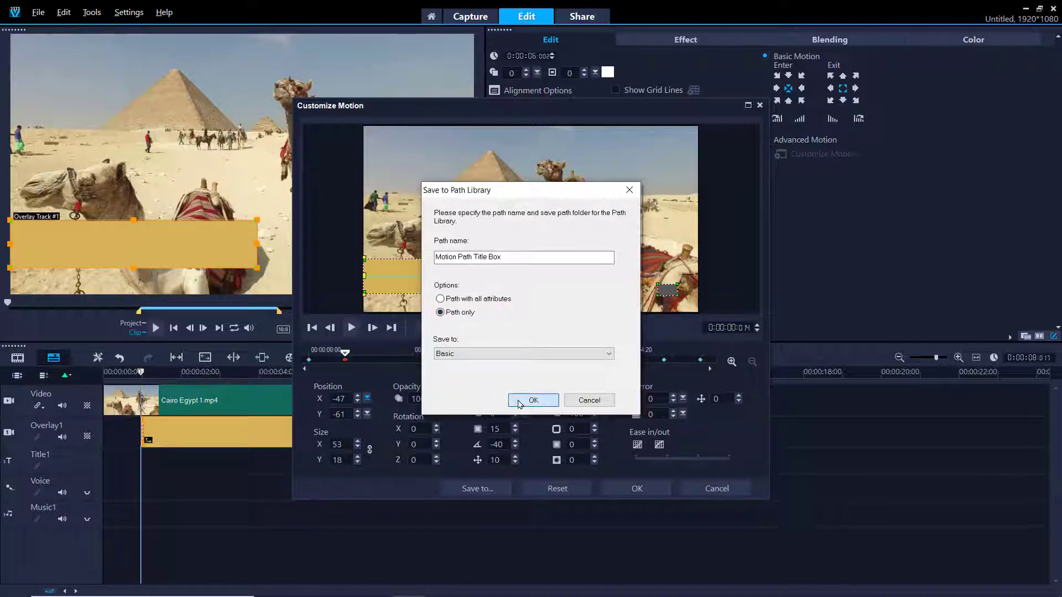
click(533, 400)
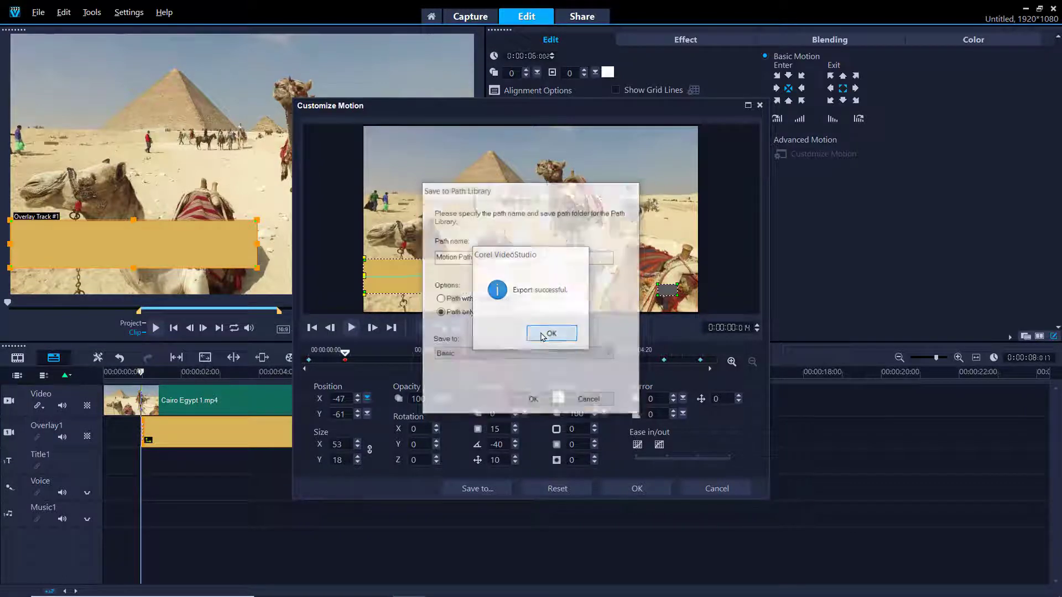
click(551, 333)
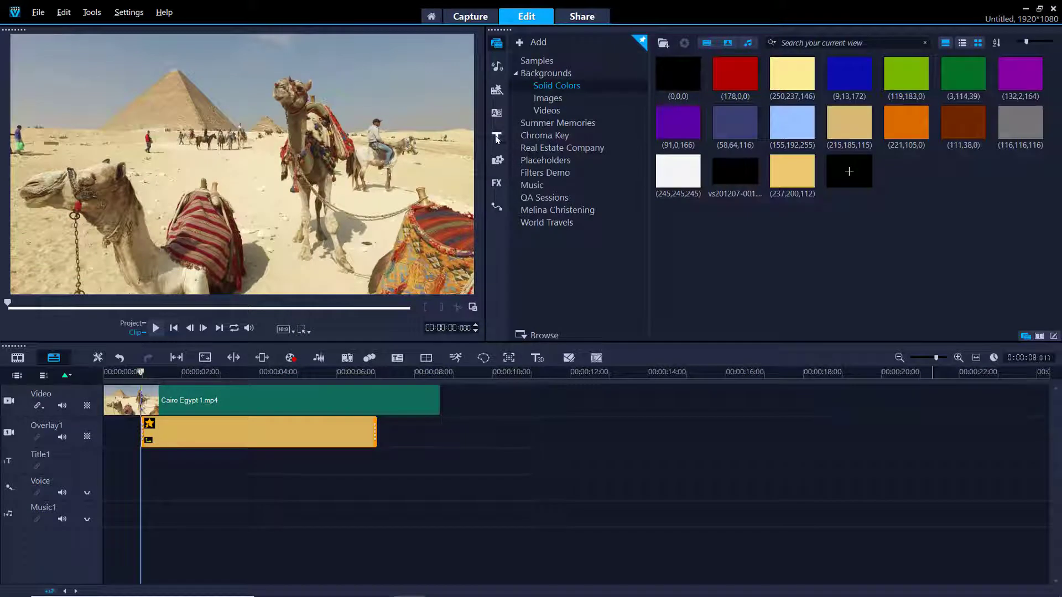
Add a 'Cairo, Egypt' title under the gold bar and play the project to review it
click(496, 137)
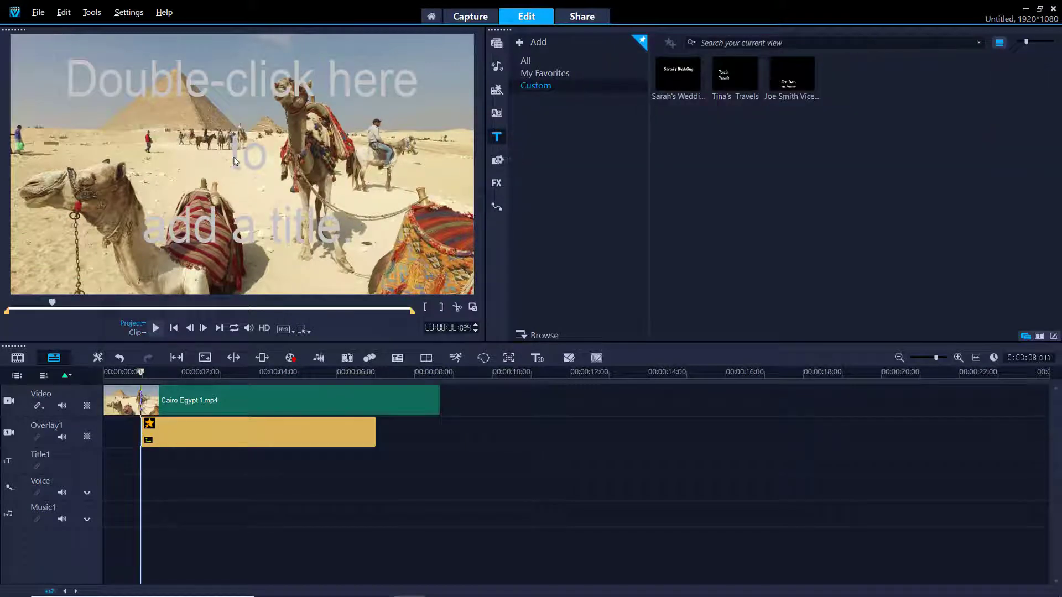
double_click(236, 160)
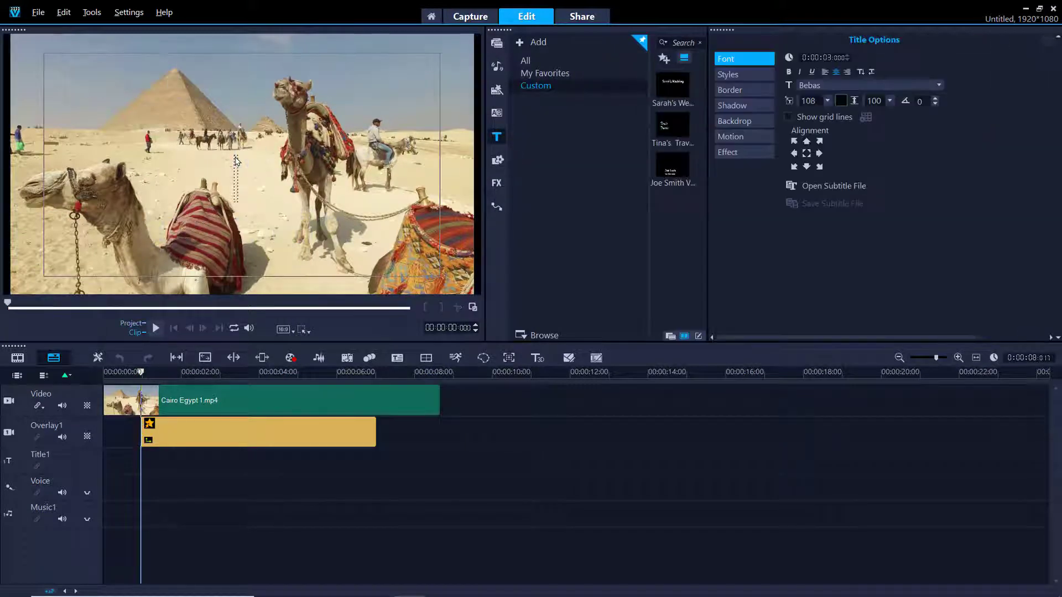
text(CA)
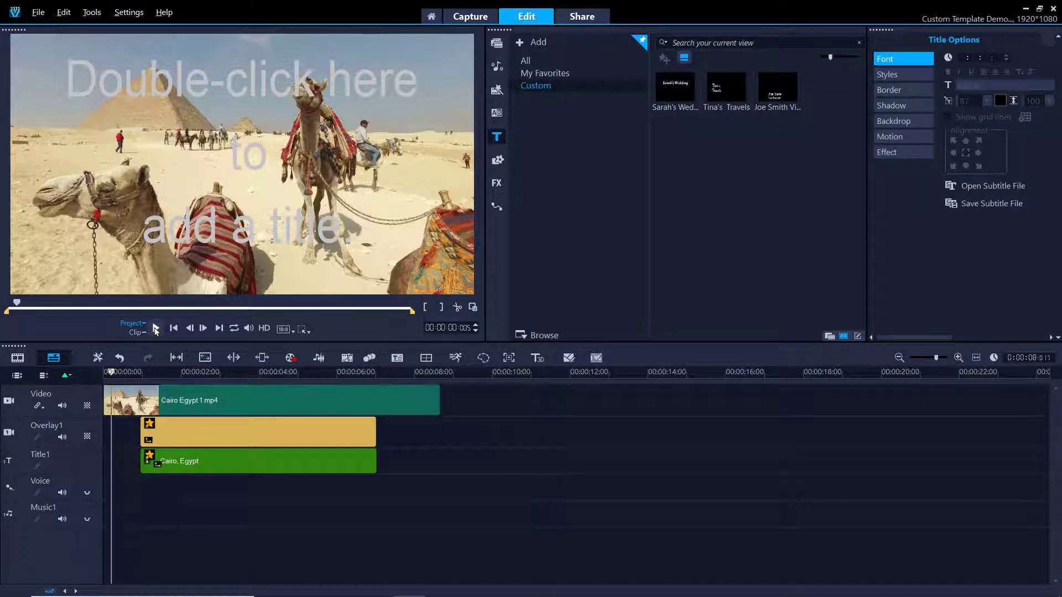
click(155, 327)
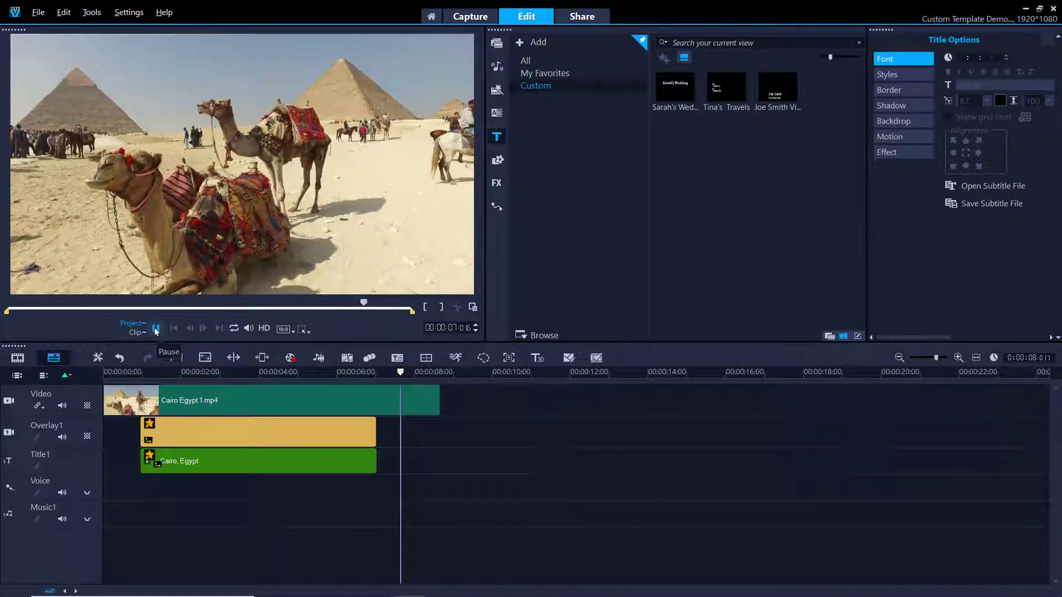
click(155, 328)
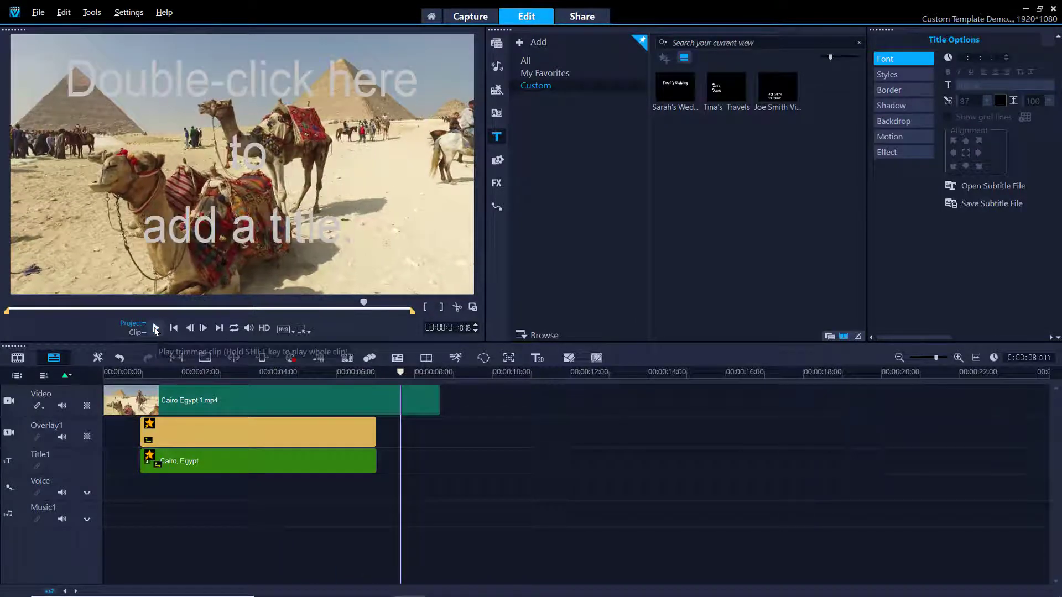
mouse_move(156, 328)
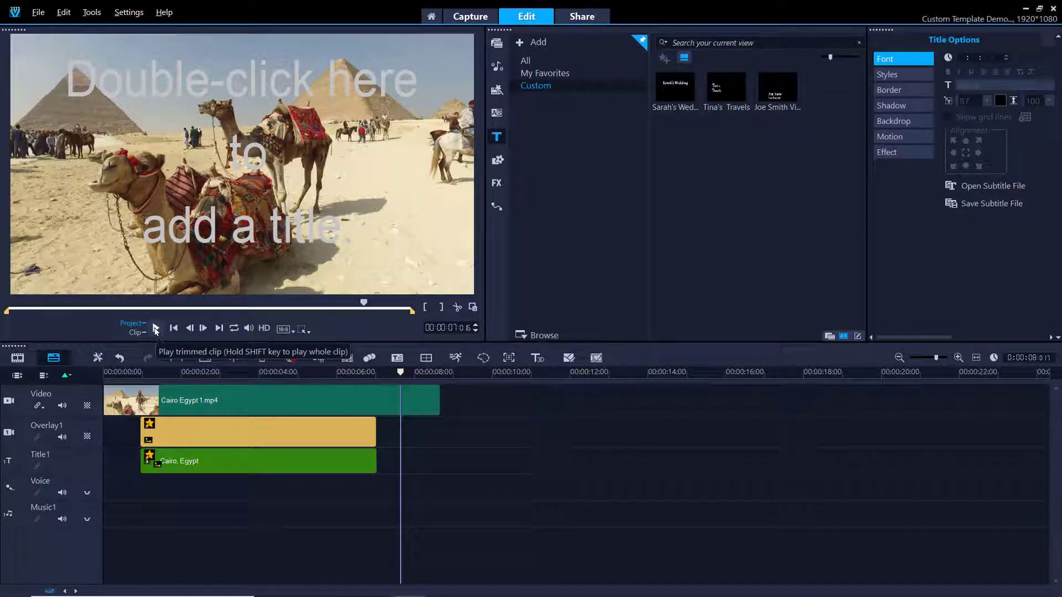
mouse_move(523, 109)
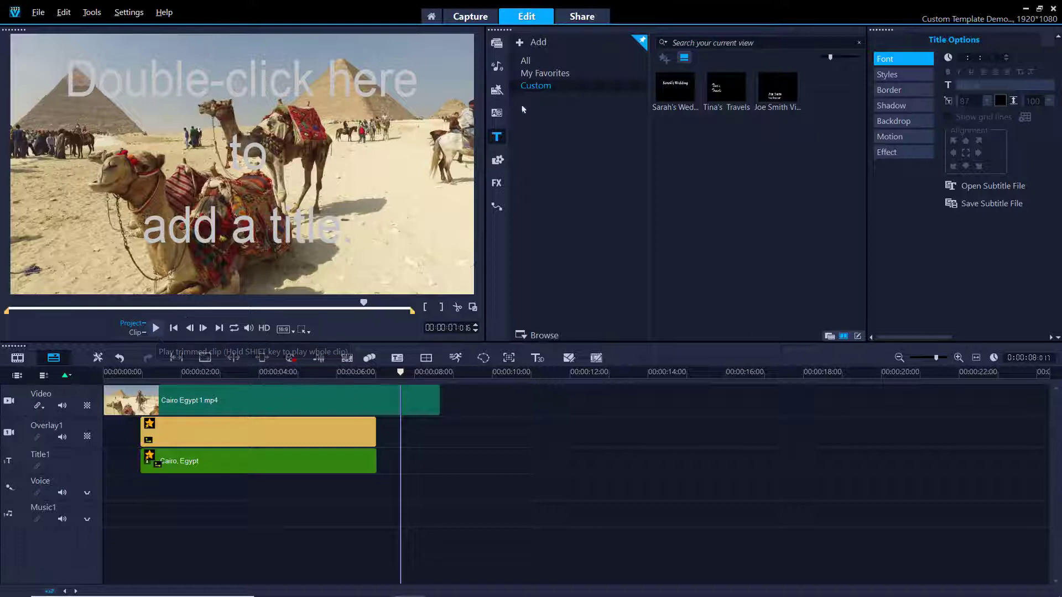
Set up a MOV export with the 1080p alpha-channel profile, overlay track only
click(581, 16)
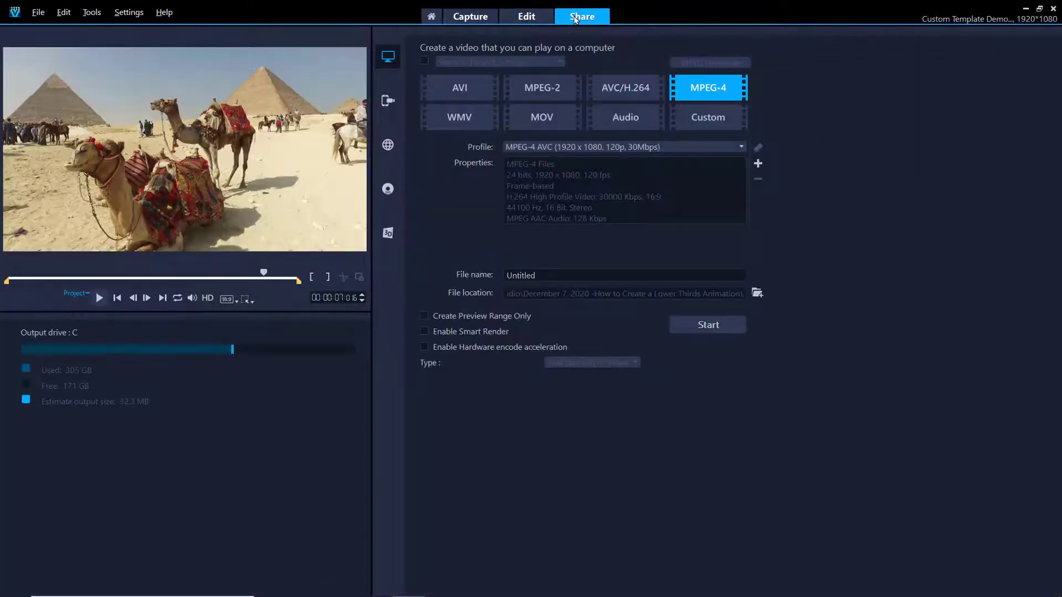
click(541, 117)
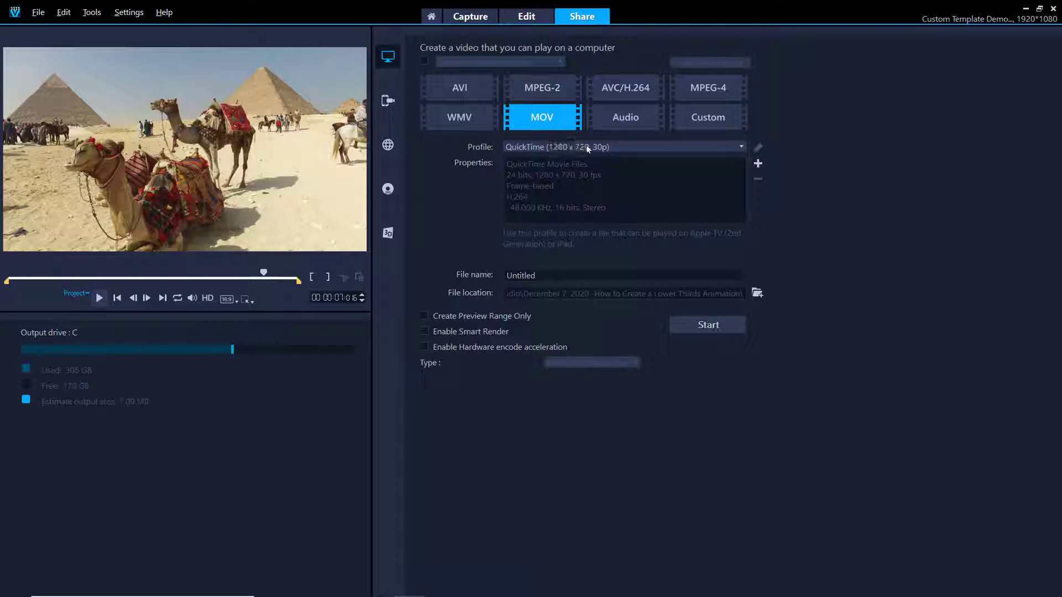
click(740, 147)
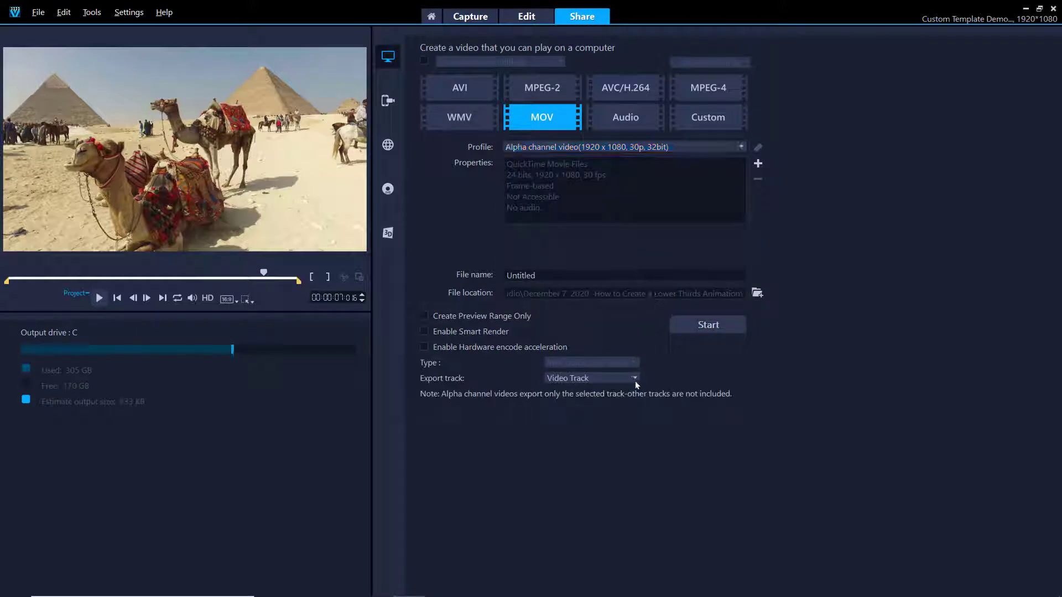
click(635, 378)
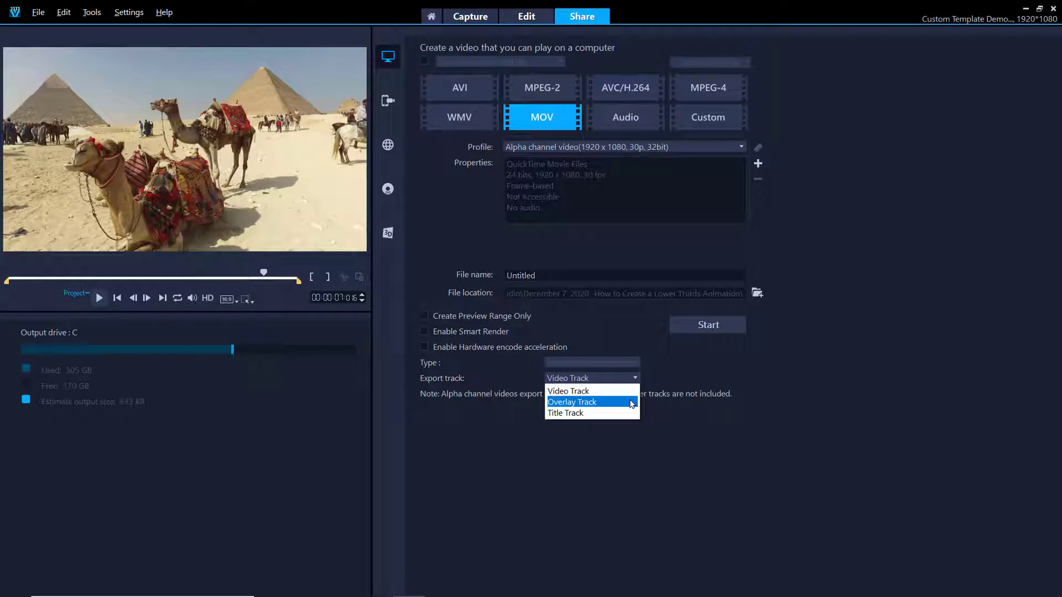
click(570, 401)
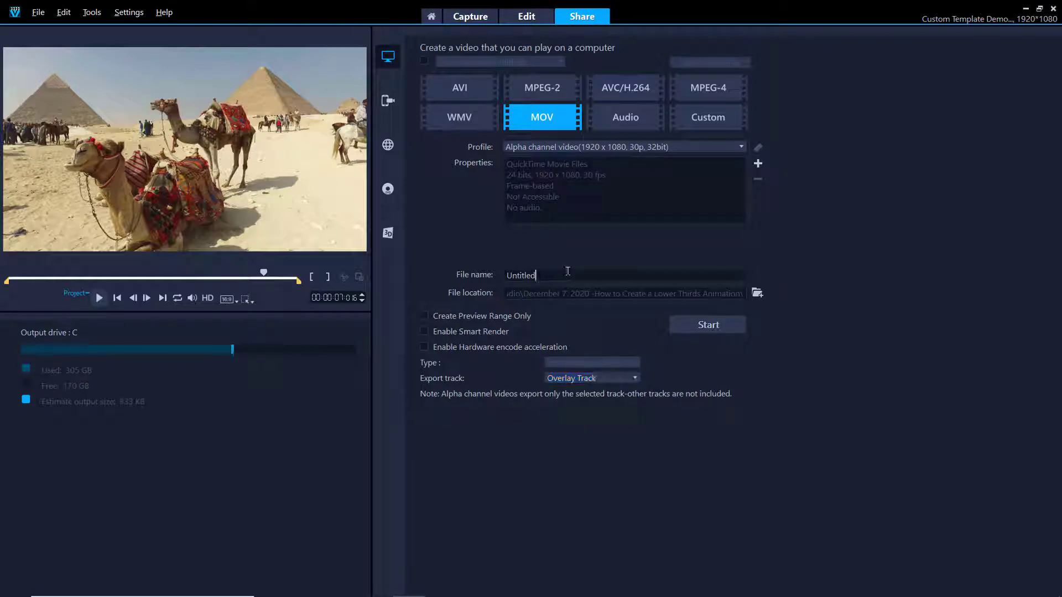
Name the file 'Lower Third - Travel Vlog' and render it
text(Lower)
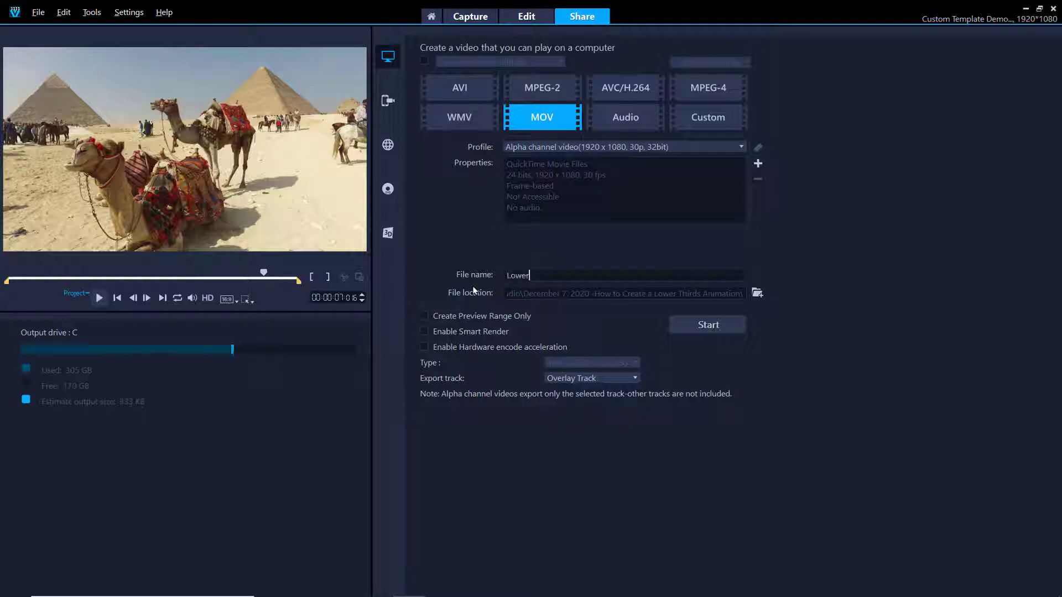
text(Third - Travel Vlog)
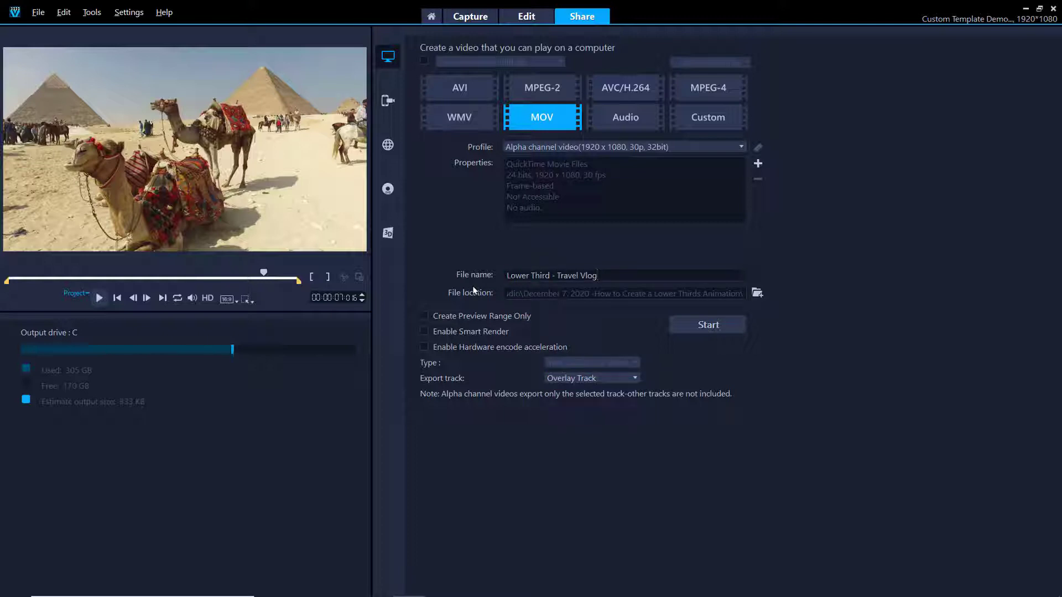
mouse_move(707, 328)
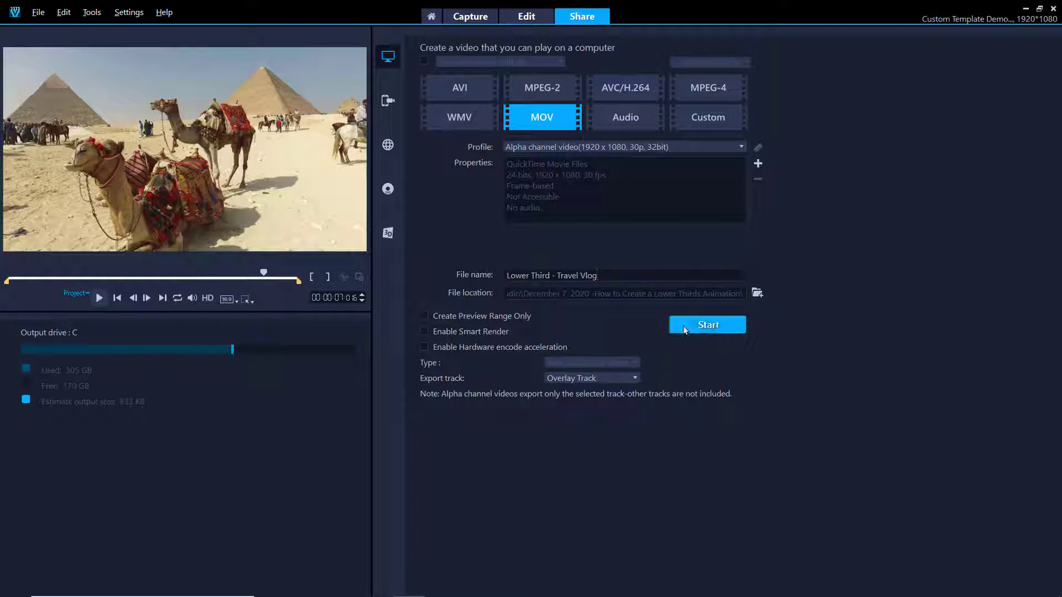
click(706, 324)
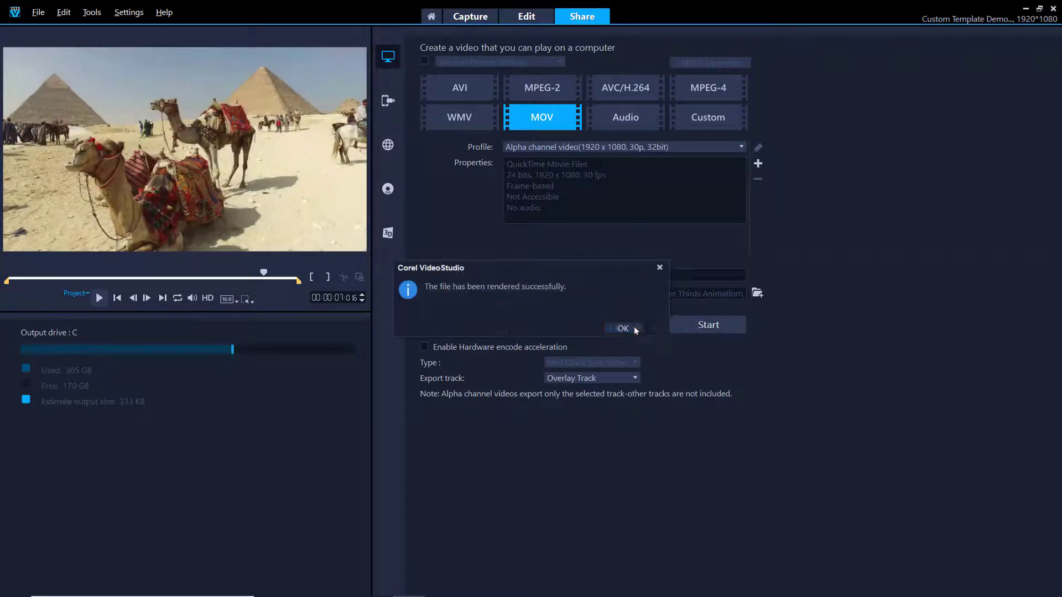
click(620, 329)
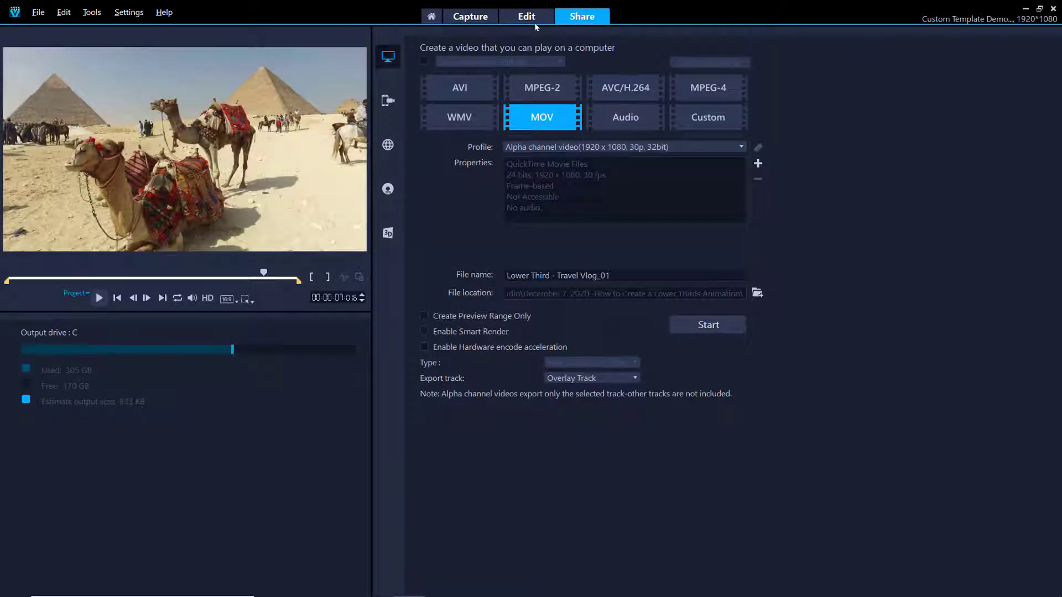
Import the rendered Lower Third - Travel Vlog MOV into the custom overlays and play it
click(526, 16)
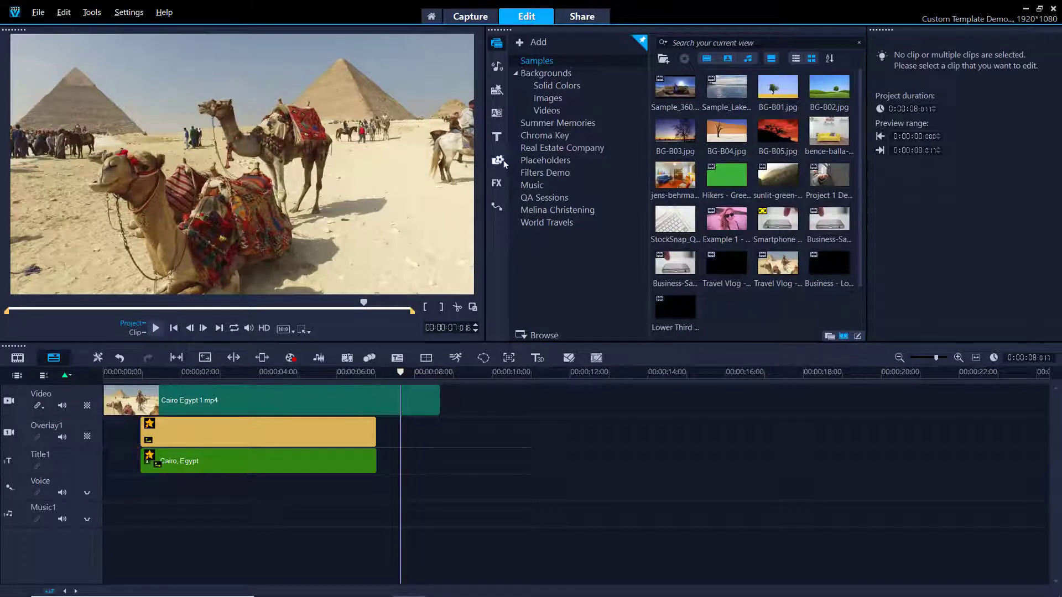
click(496, 160)
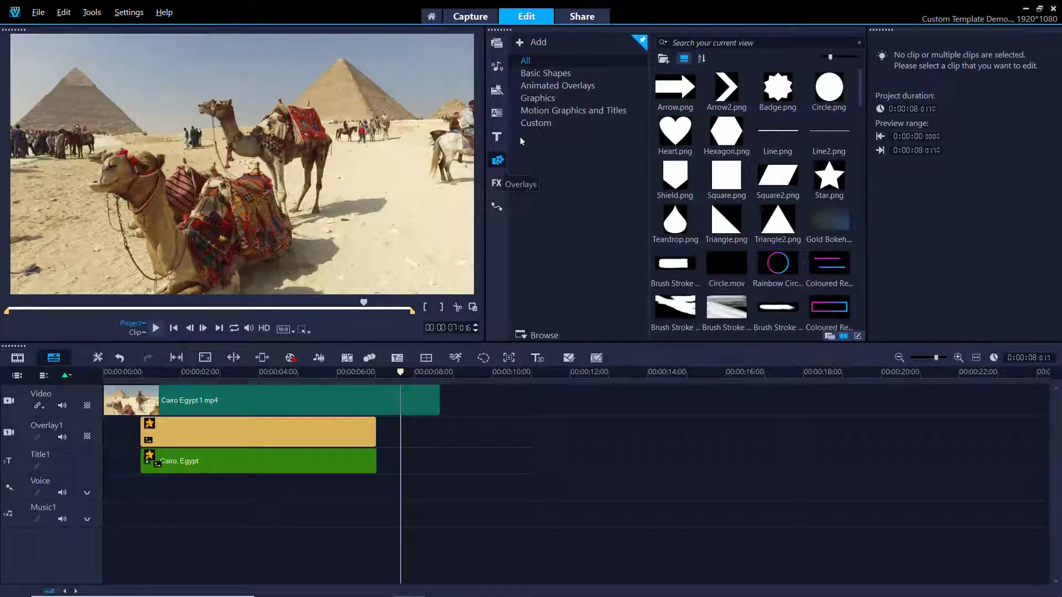
click(535, 123)
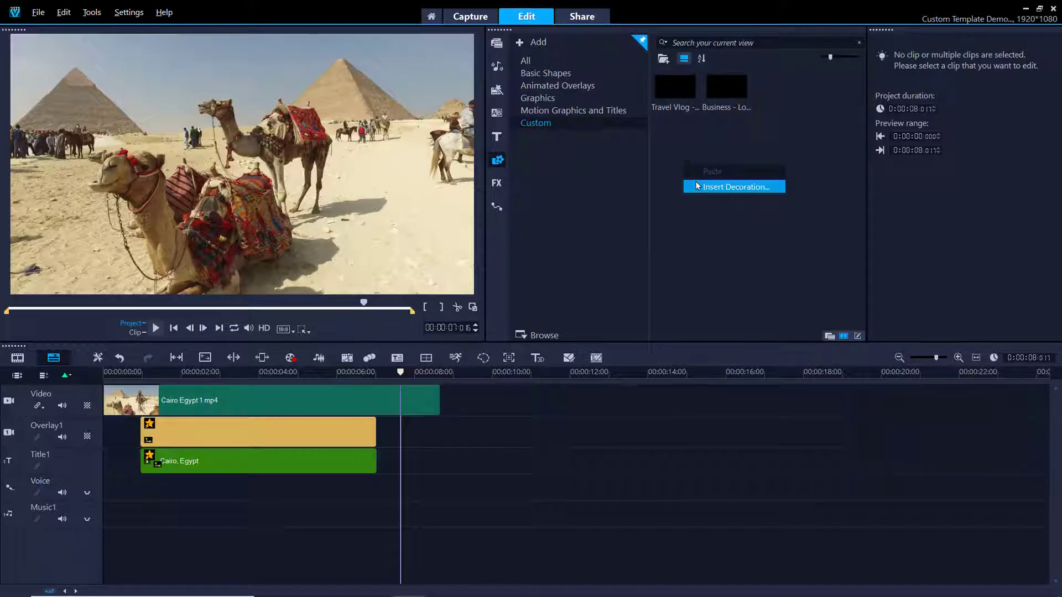
click(733, 185)
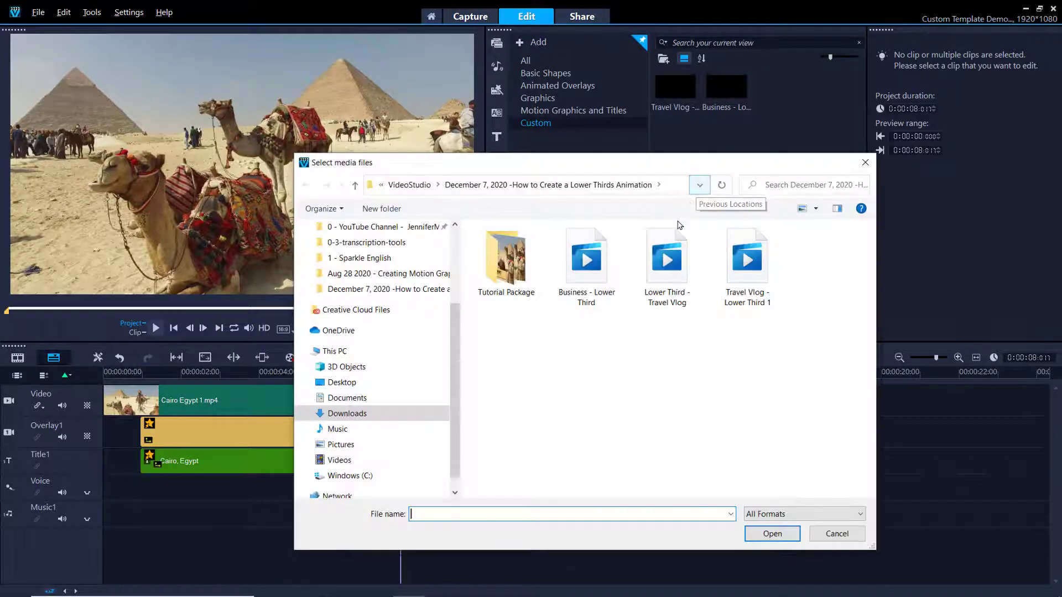
click(666, 255)
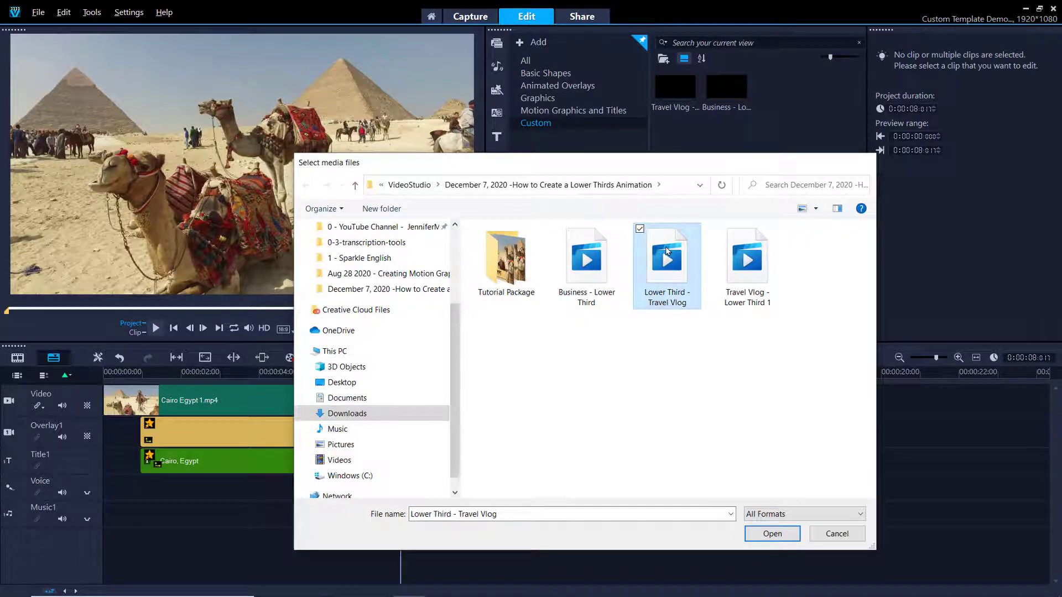
click(771, 533)
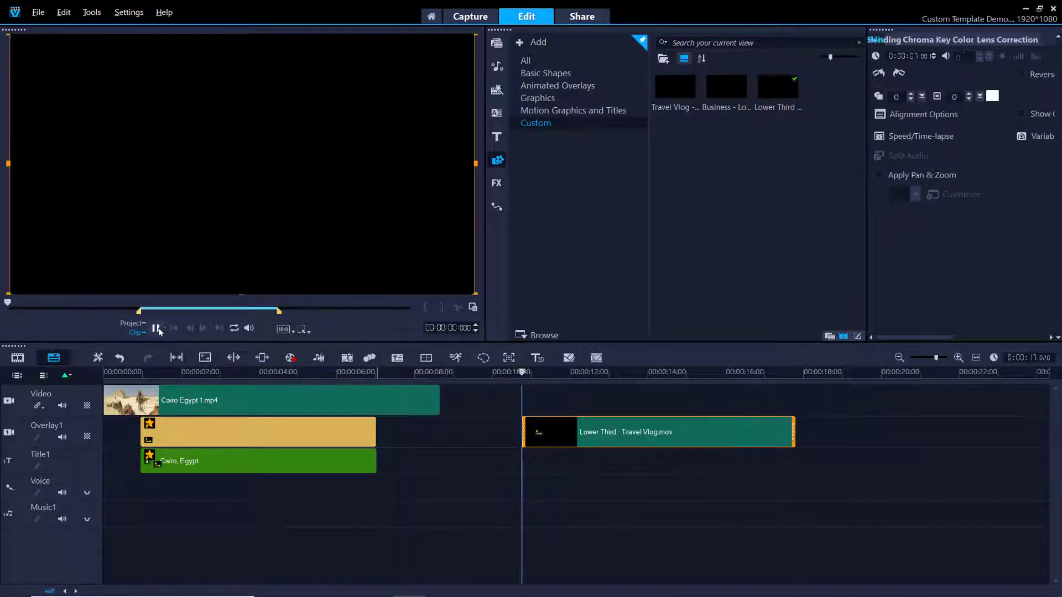
click(159, 329)
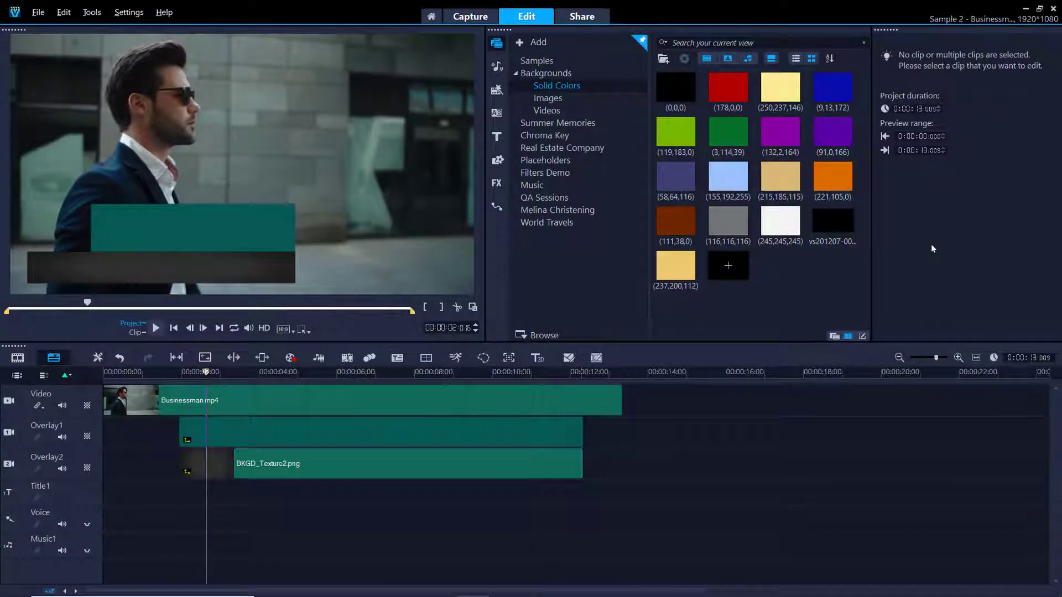
mouse_move(824, 358)
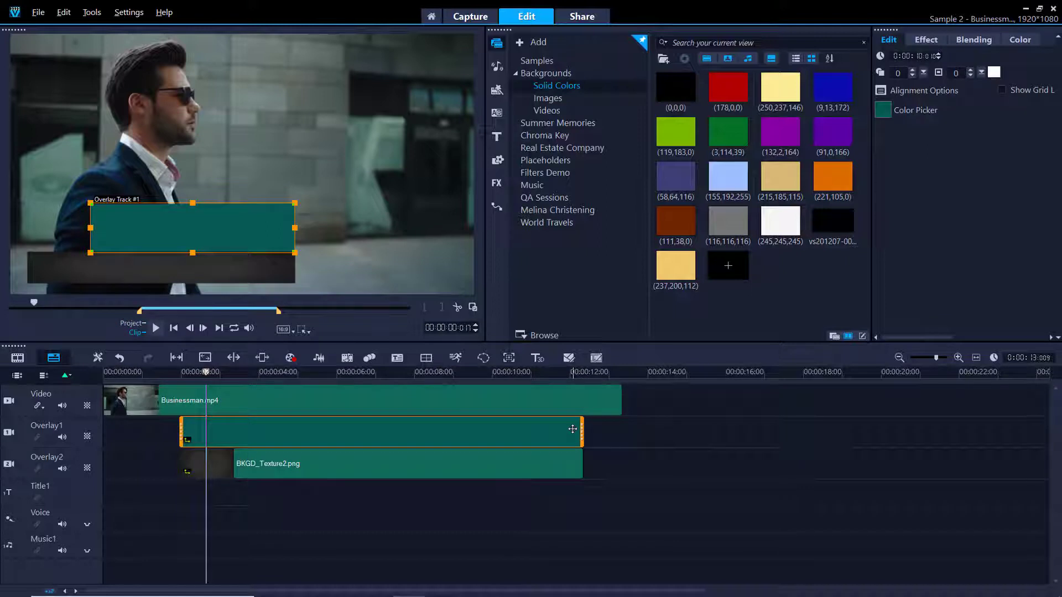
mouse_move(571, 456)
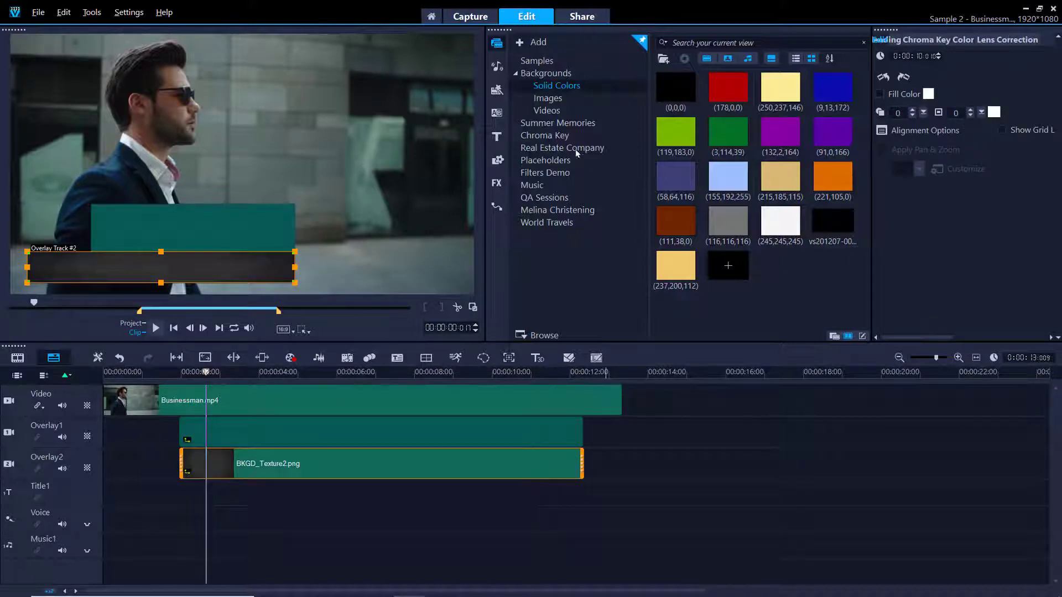
Open the Sample 2 Businessman project with the teal and textured overlay bars
click(546, 97)
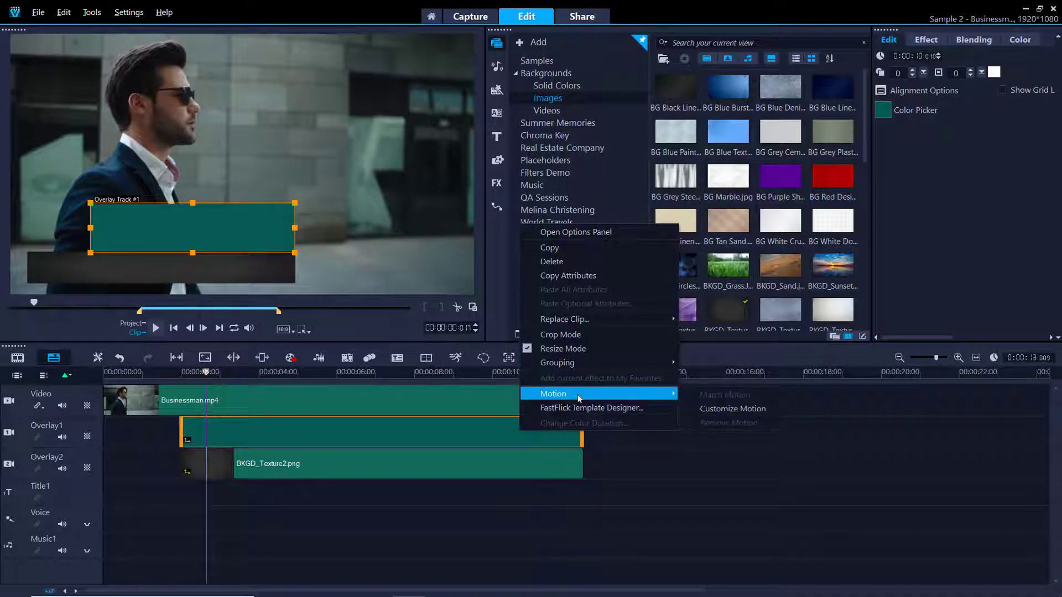
mouse_move(731, 408)
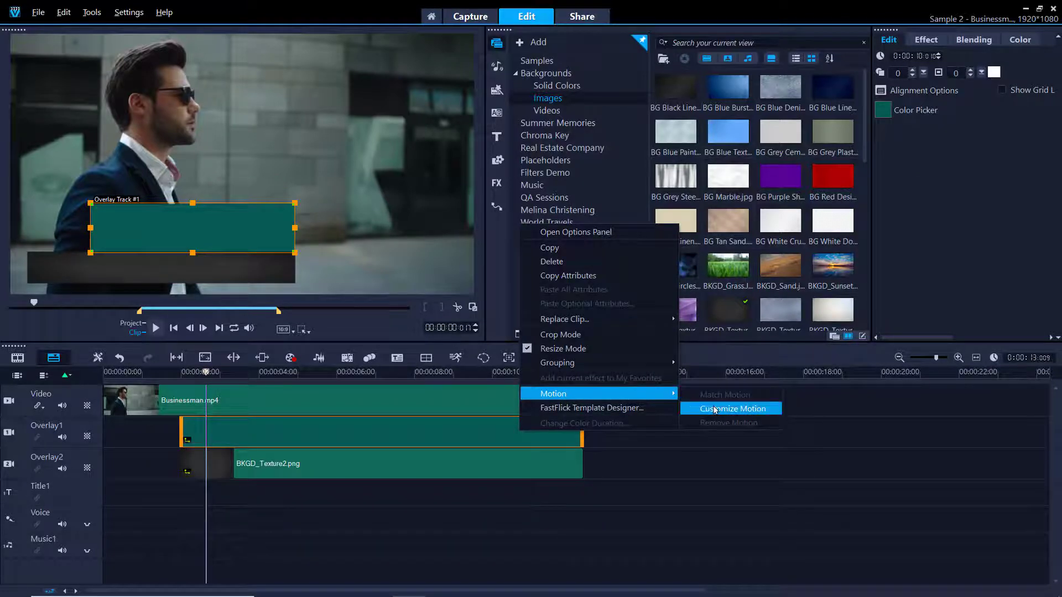
Raise the teal bar's first-keyframe Position Y in Customize Motion and confirm
click(730, 408)
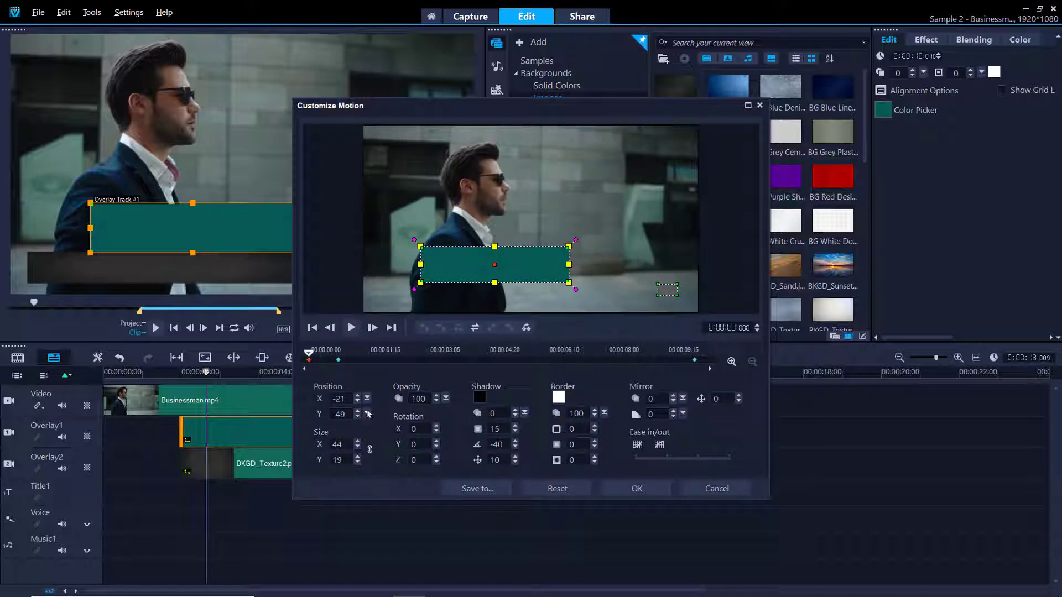
click(338, 414)
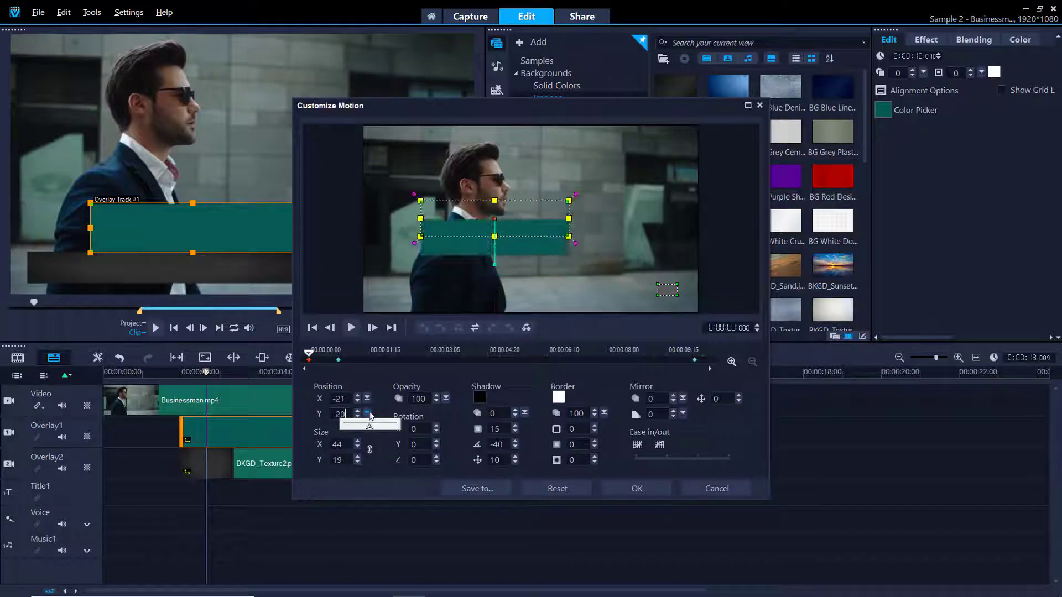
click(635, 488)
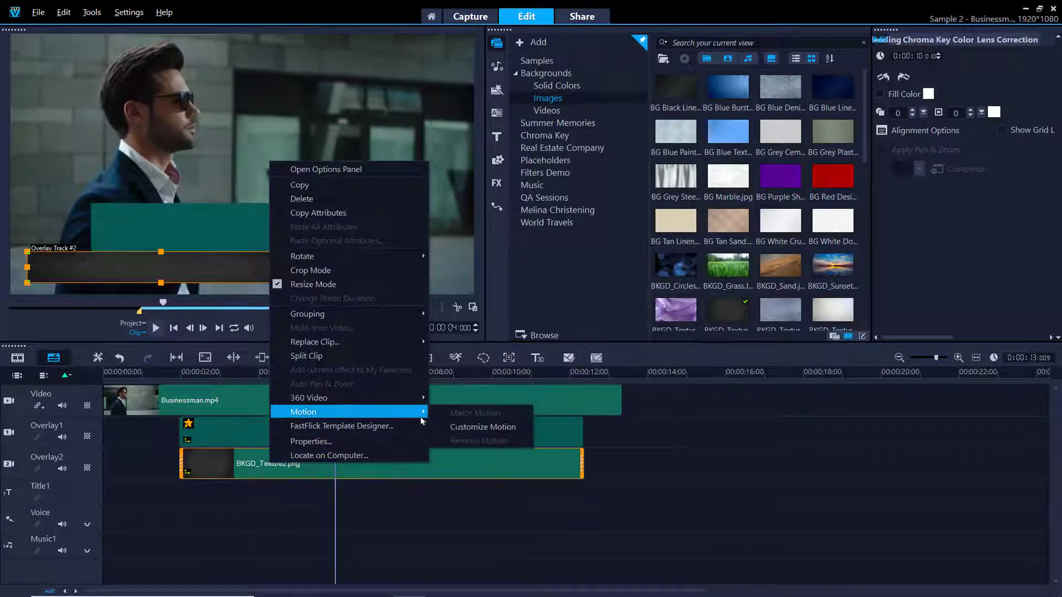
Move the textured bar's starting position fully off-screen left and confirm its motion
click(483, 427)
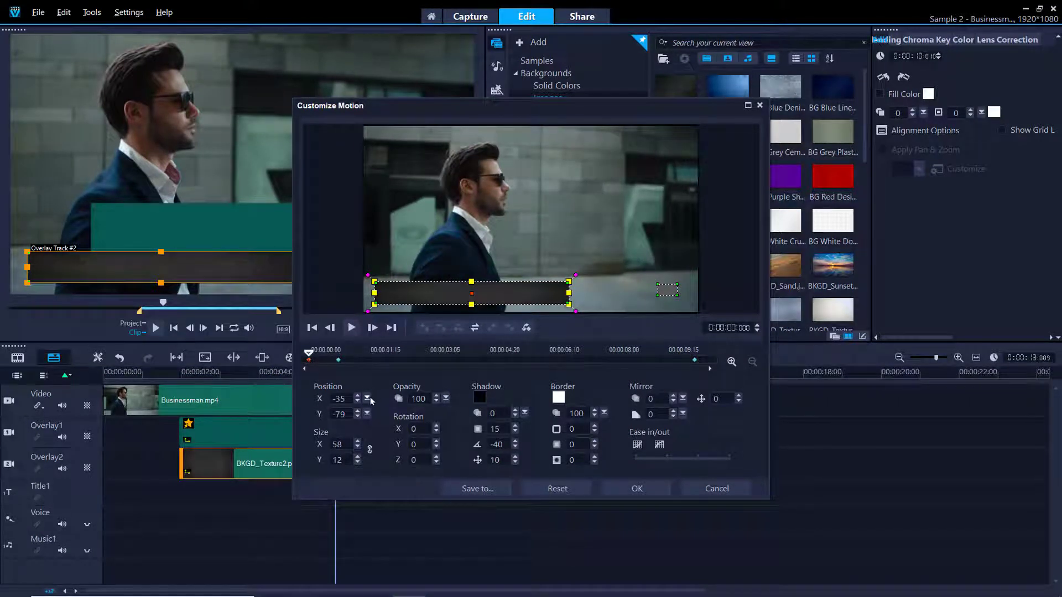
click(367, 401)
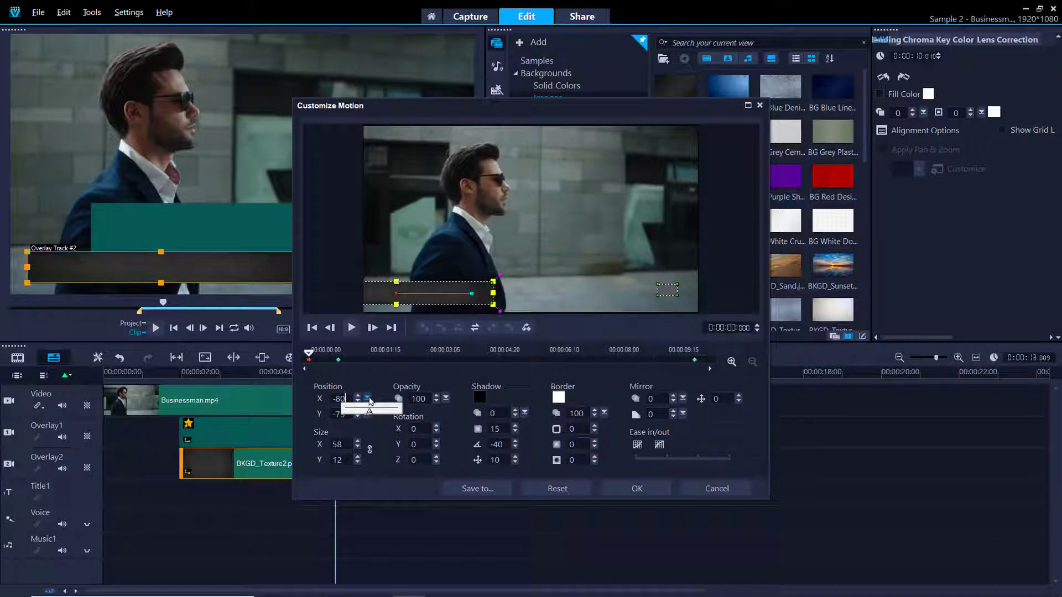
click(357, 398)
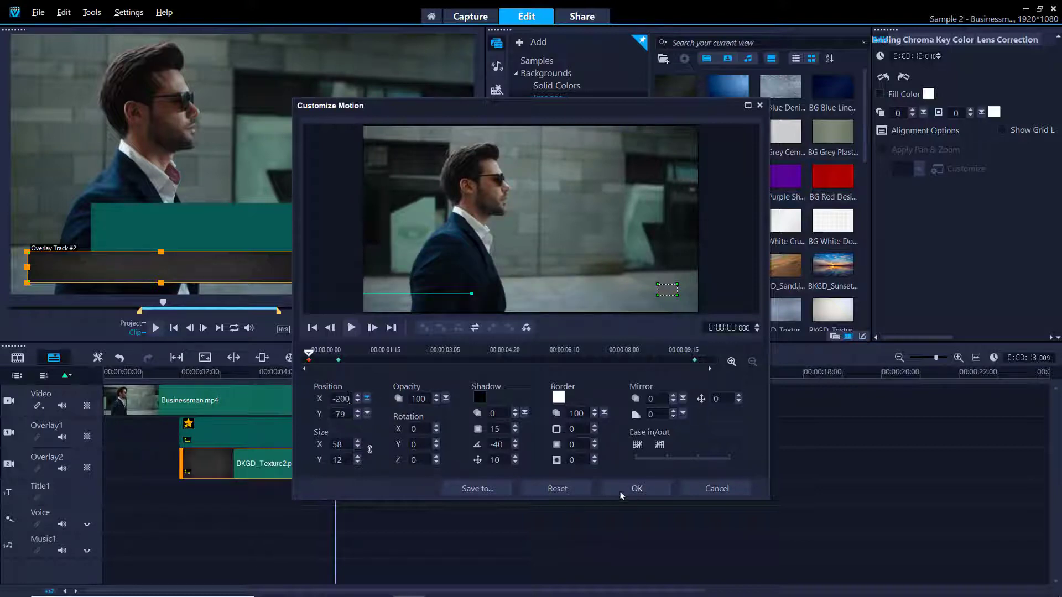
click(635, 488)
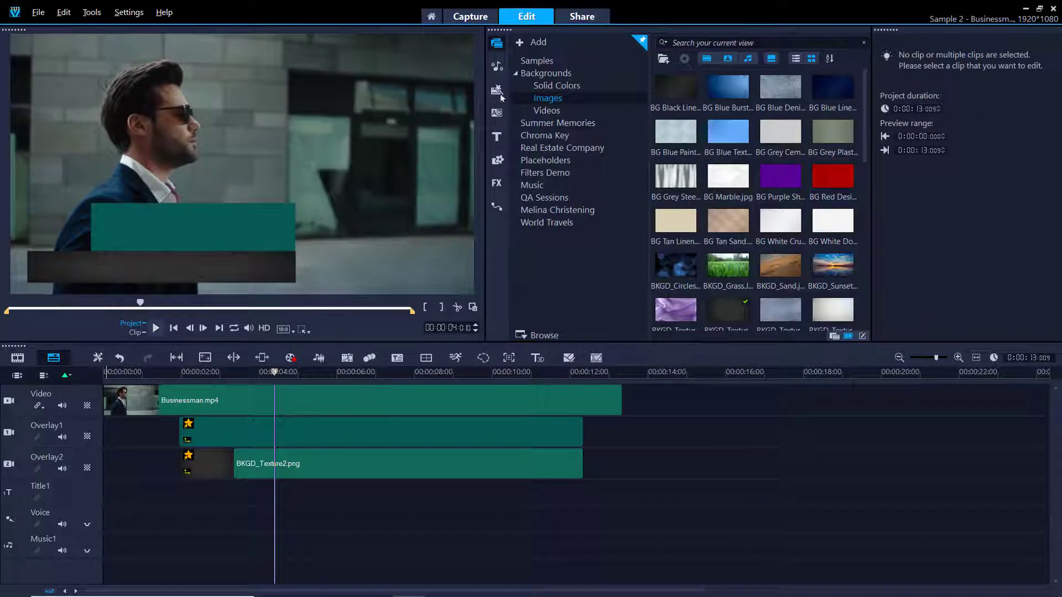
Render the overlay track as a 1920x1080 alpha-channel MOV named 'Green and Black Lower Third_01'
click(580, 16)
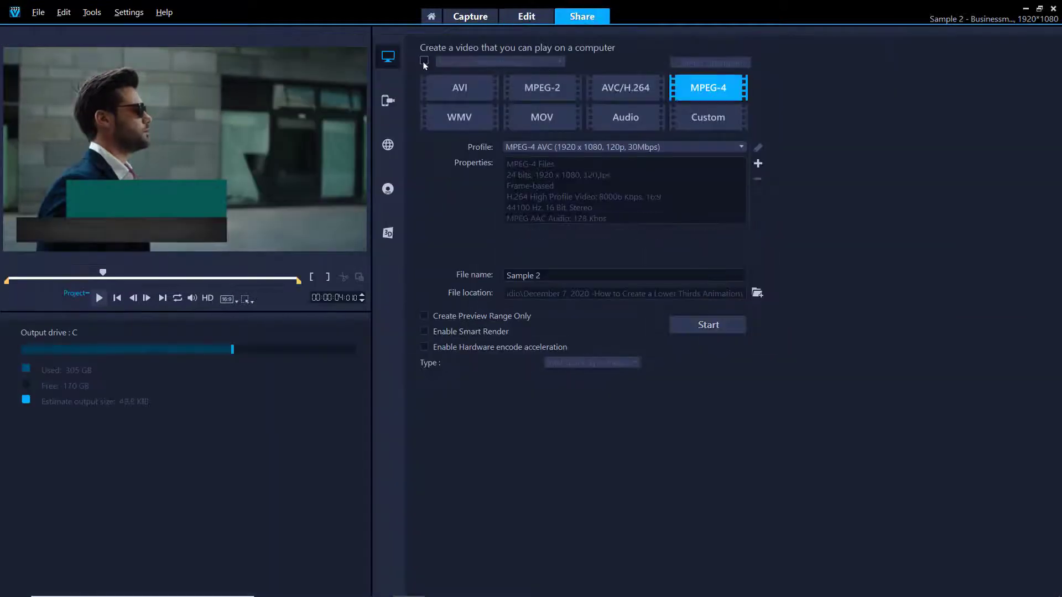
click(540, 117)
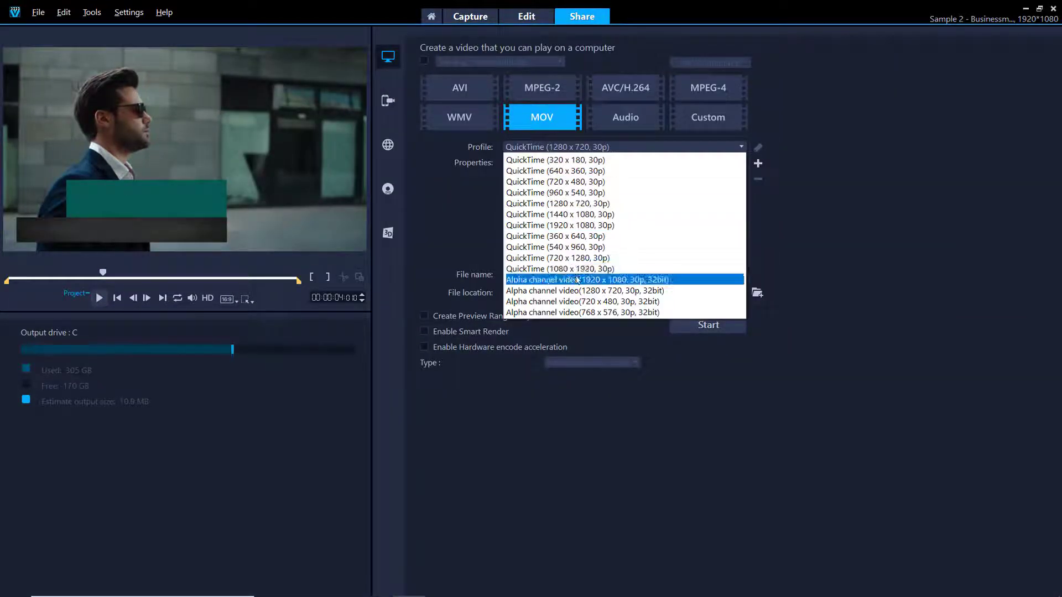
click(583, 279)
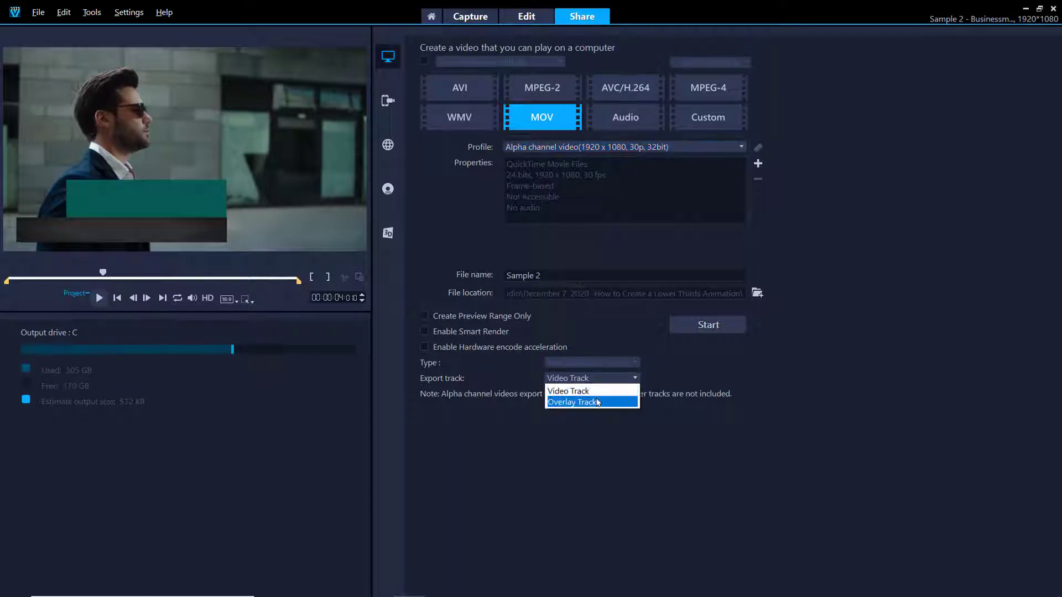
click(573, 402)
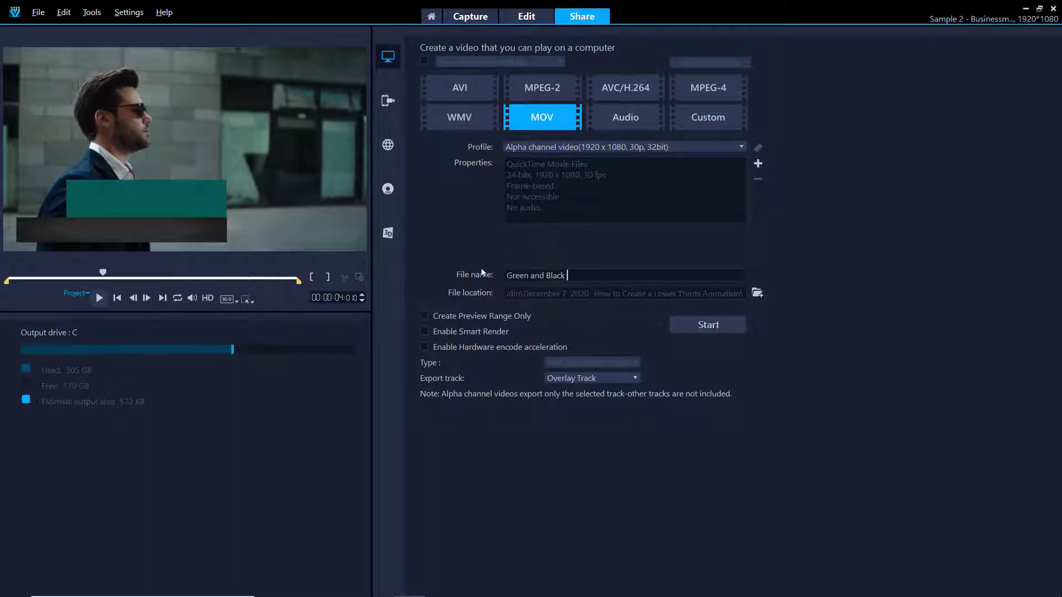
text(Lower Third_01)
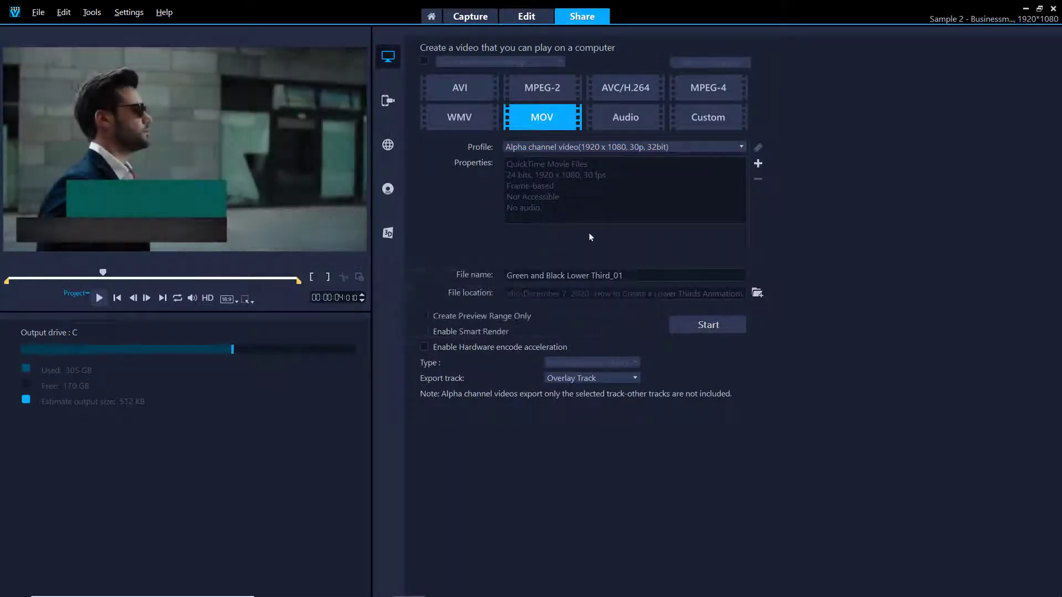
click(525, 17)
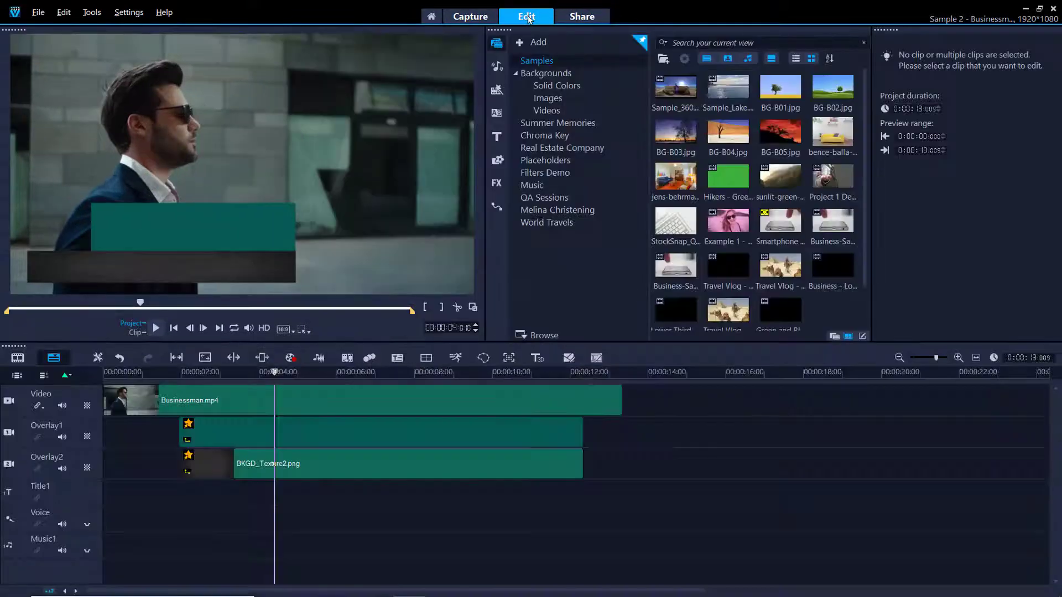
Import the exported MOV into the Custom graphics collection and remove the overlay clips from the timeline
click(497, 160)
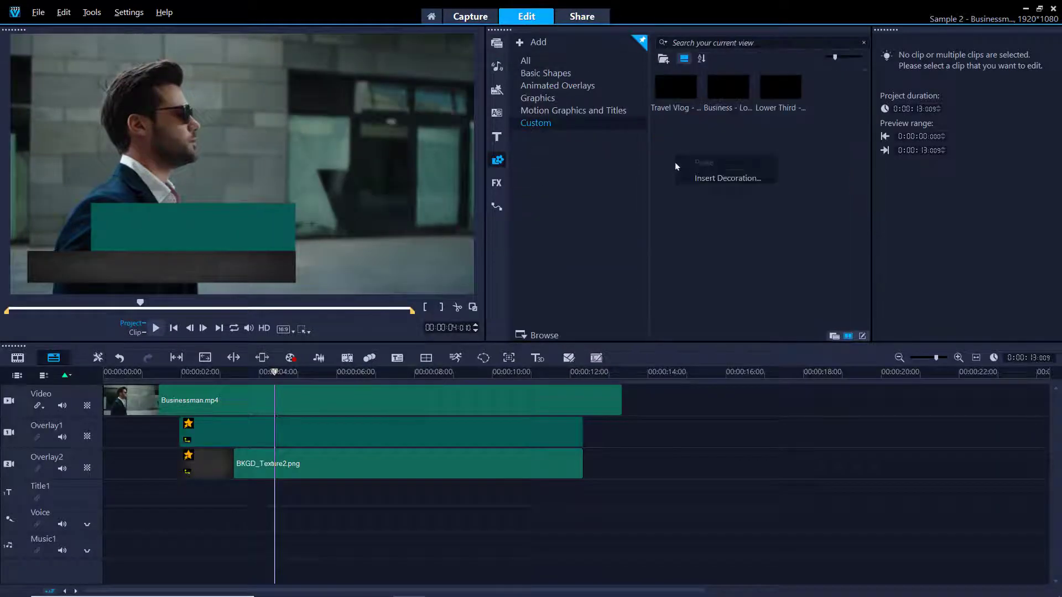
click(831, 86)
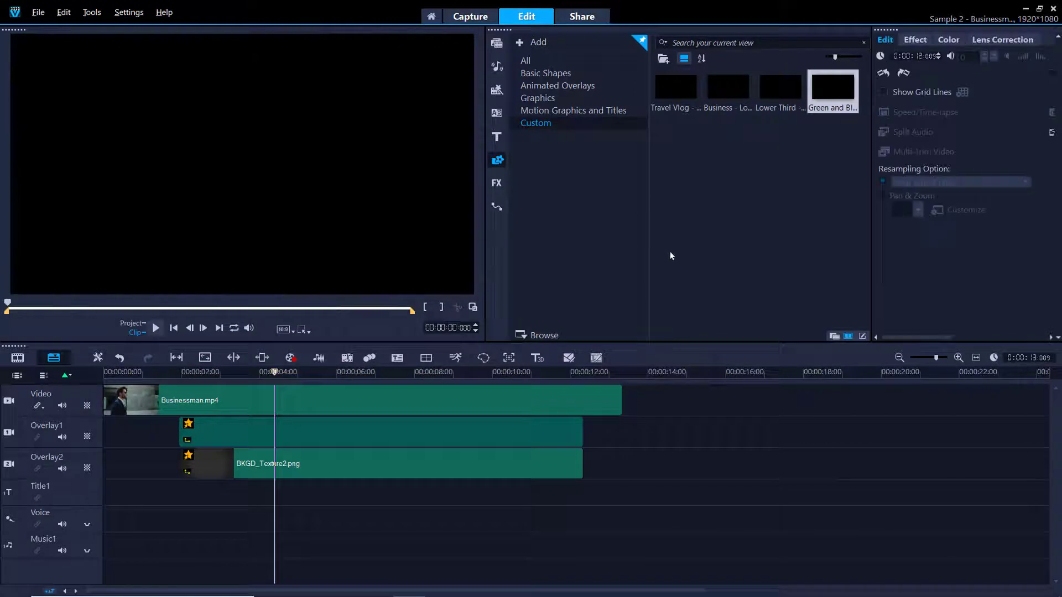
click(380, 431)
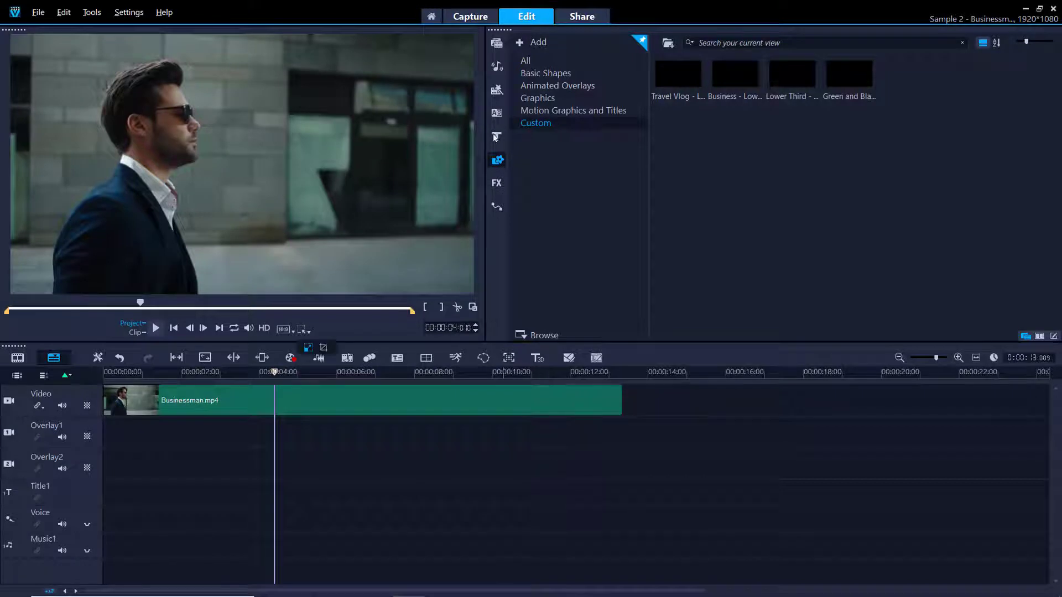
Add a 'Joe Smith / Vice President' title from the Title library onto the Title1 track
click(496, 137)
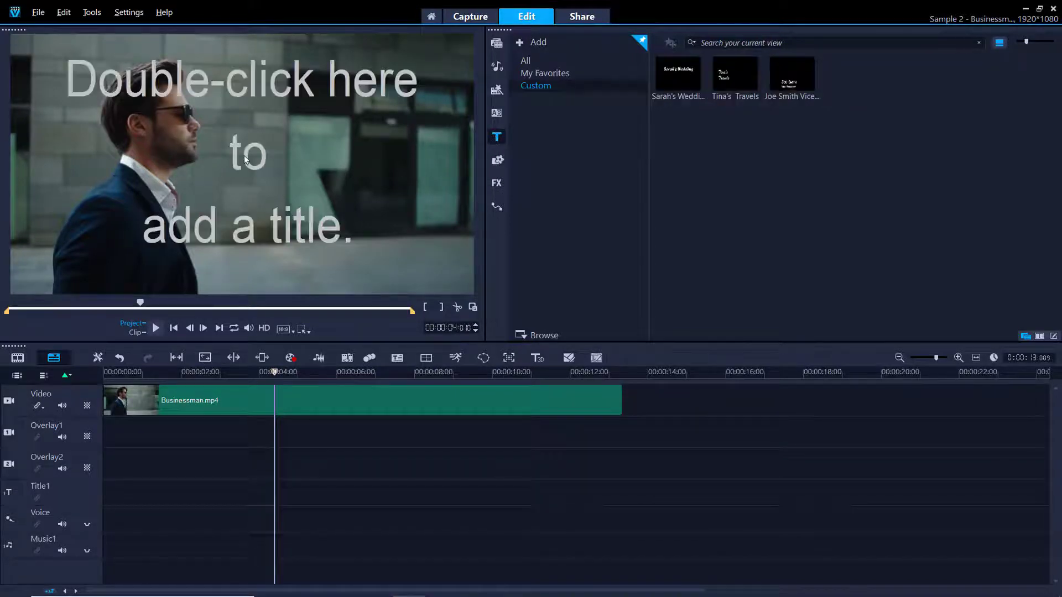
double_click(243, 159)
text(JOE SMIT)
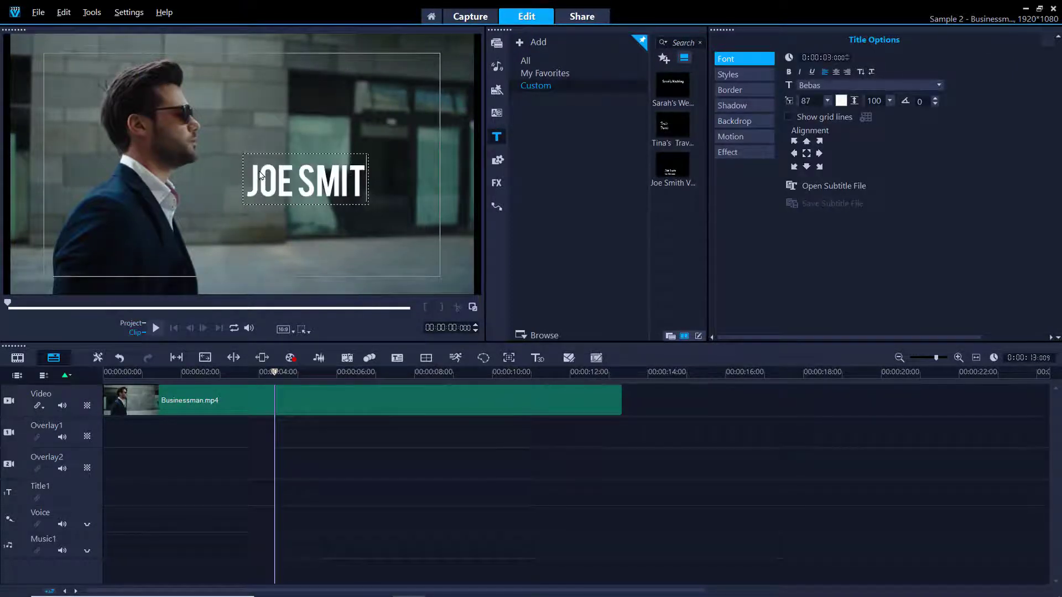
text(H)
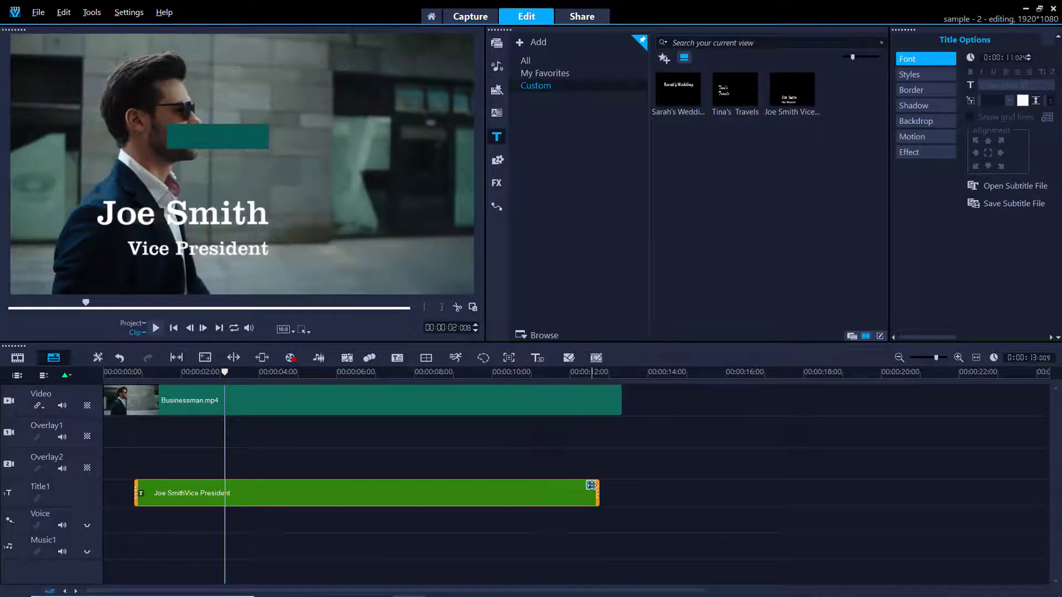
Select the Green and Black Lower Third.mov layer and resize it to fill the frame
click(589, 486)
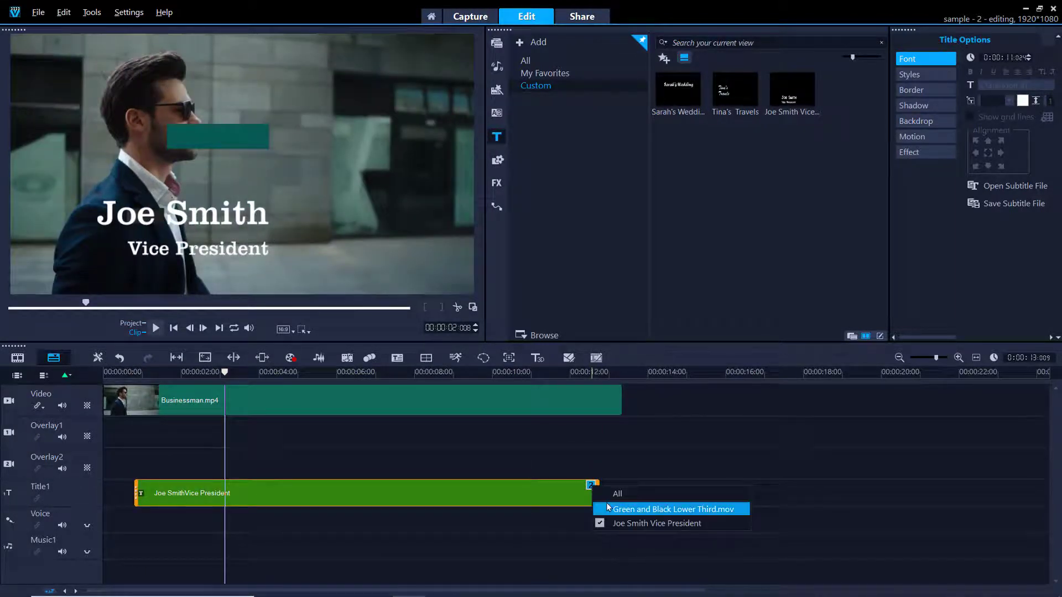
click(670, 509)
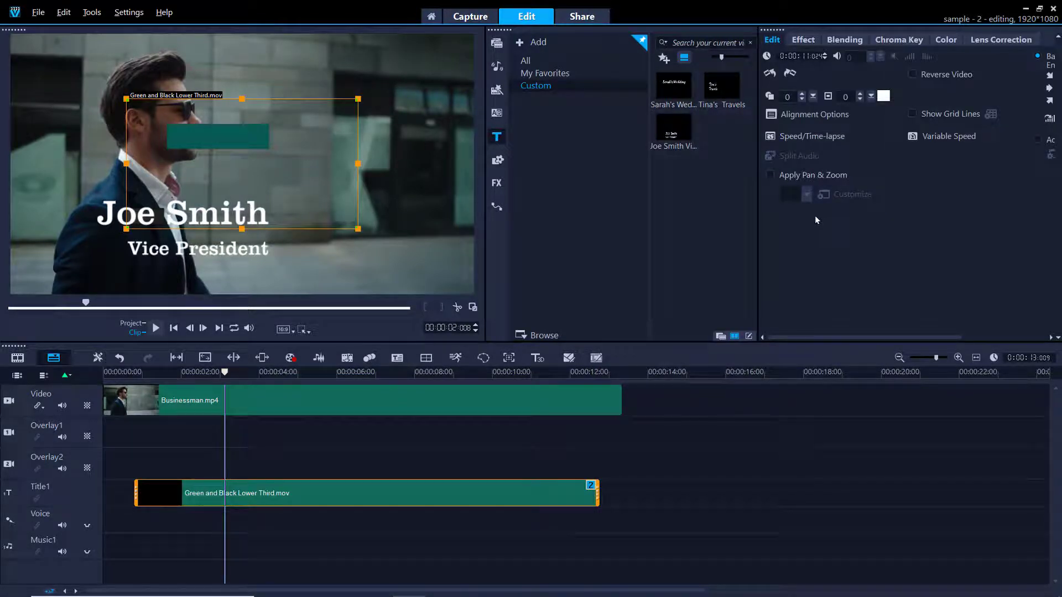
mouse_move(816, 198)
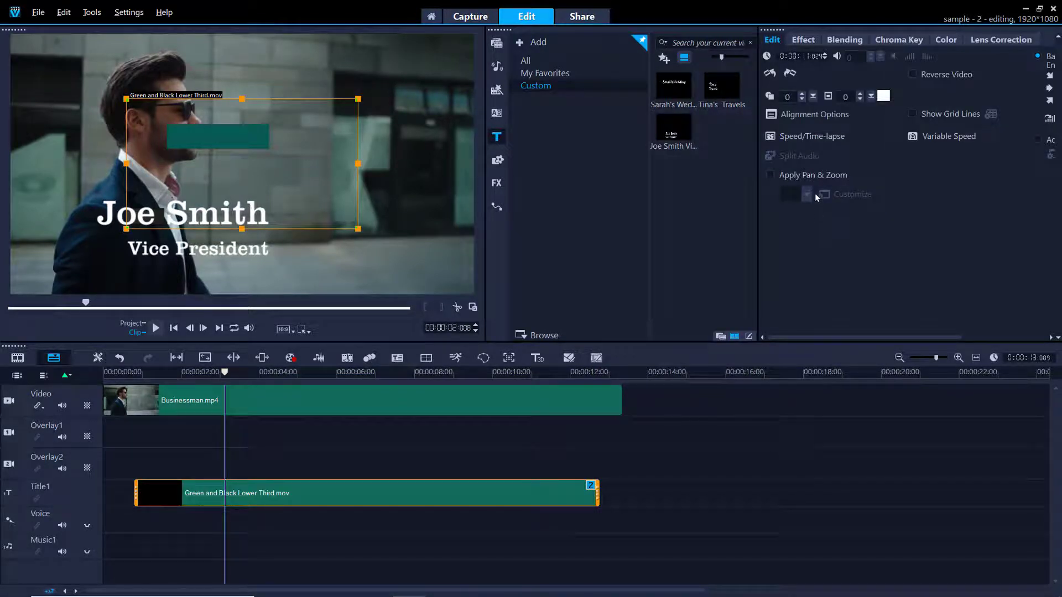
click(814, 114)
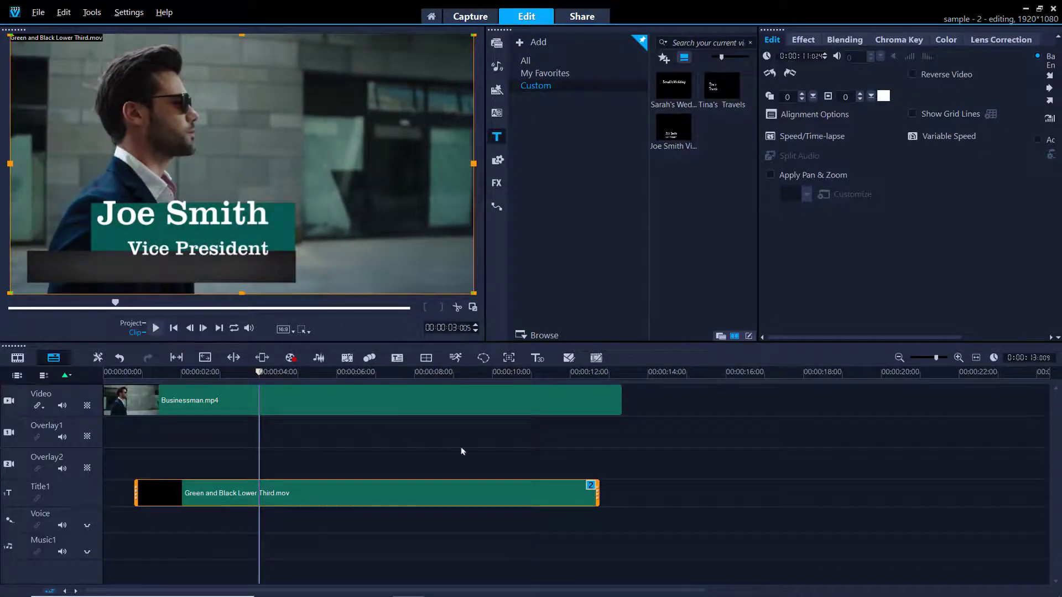
Move the title text layer onto the green and black bars and play back the result
click(590, 485)
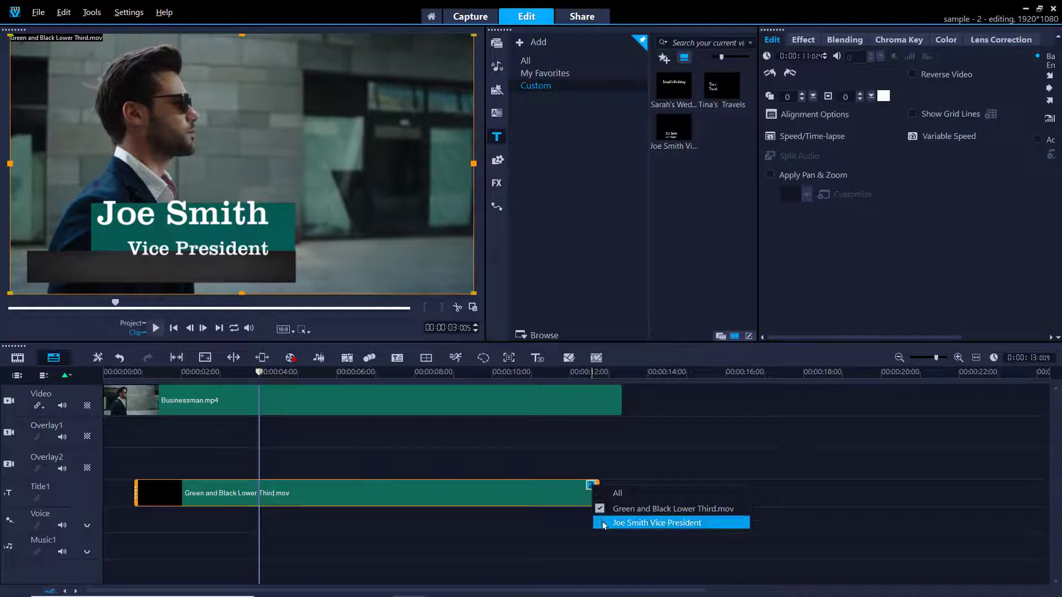
click(656, 522)
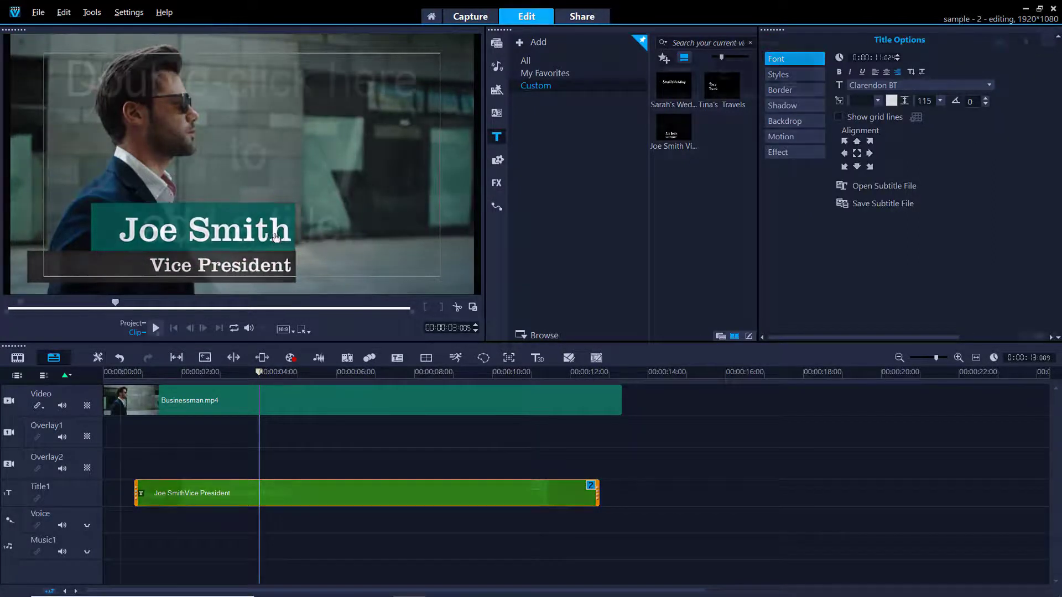
click(154, 328)
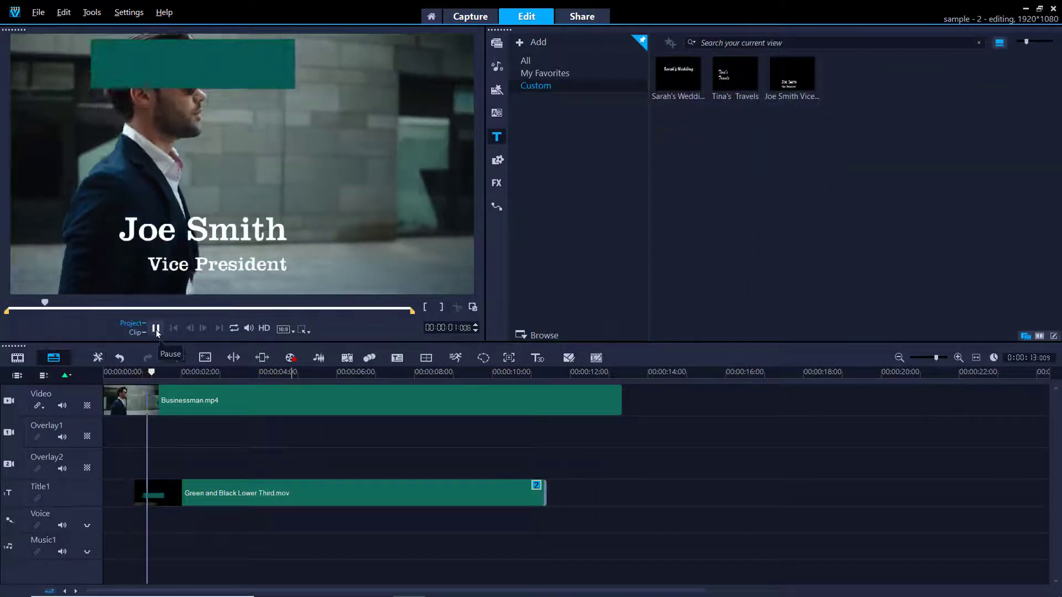
click(156, 328)
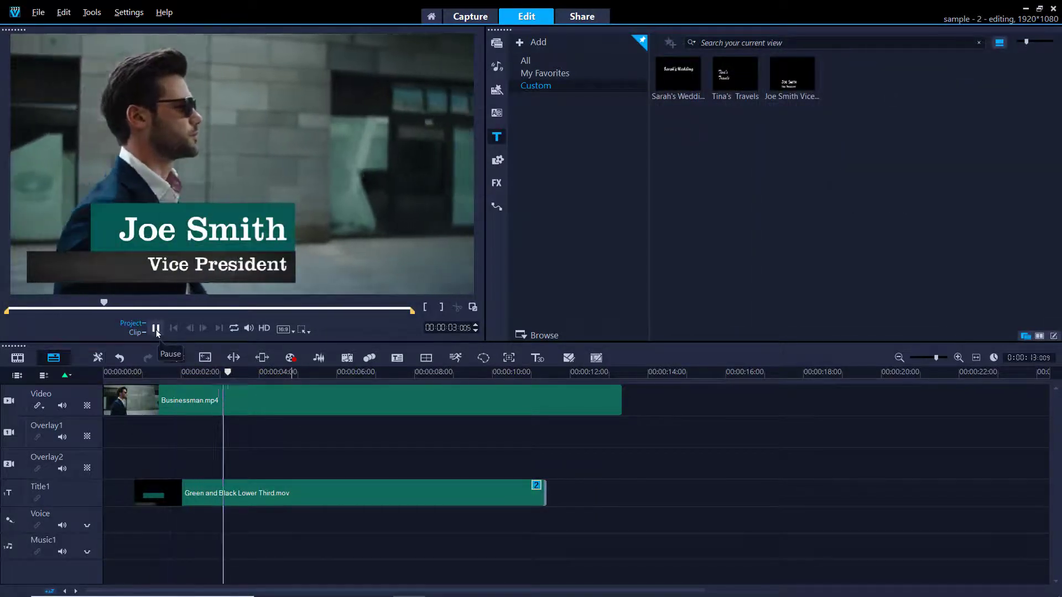
Save the merged lower-third clip as a Custom title template
click(155, 328)
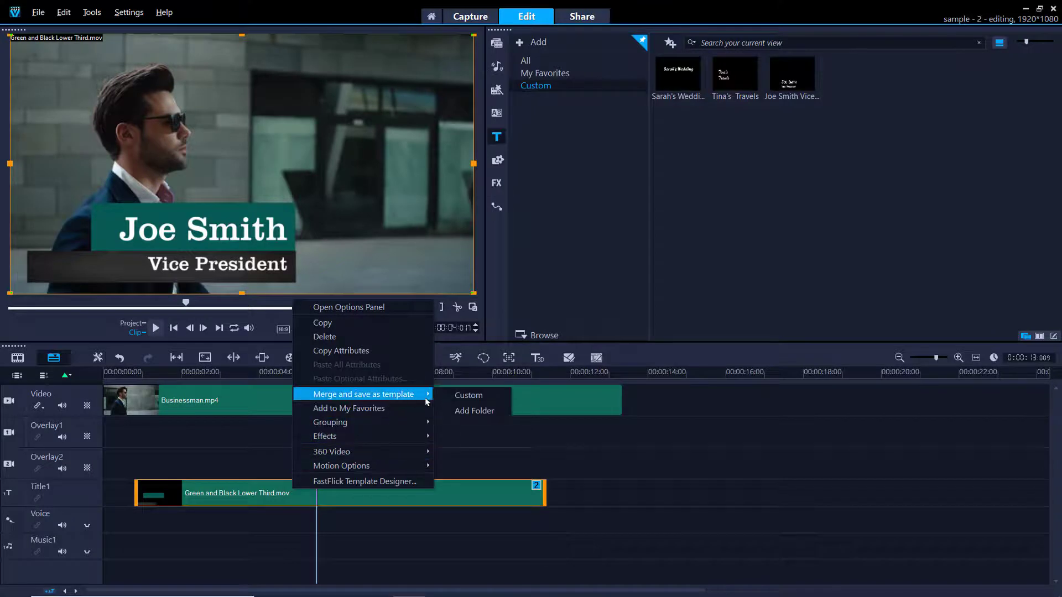
click(466, 395)
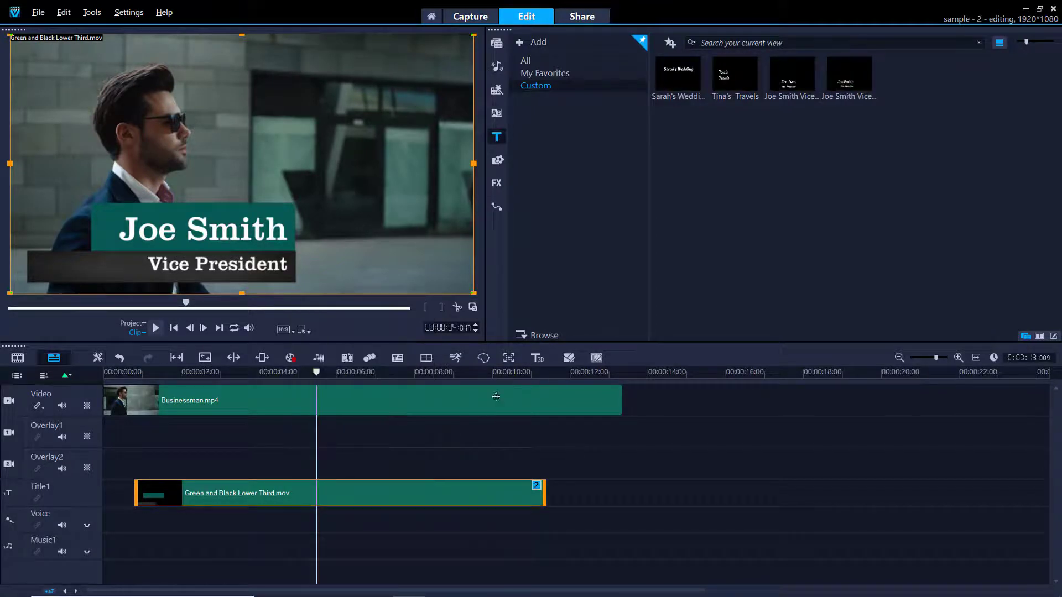
mouse_move(848, 74)
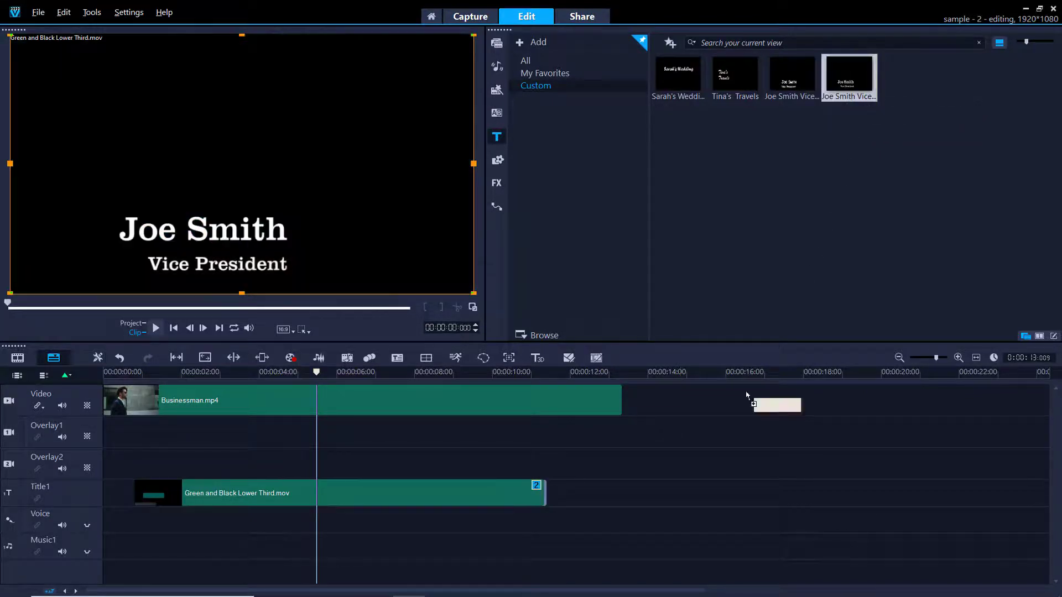
click(648, 371)
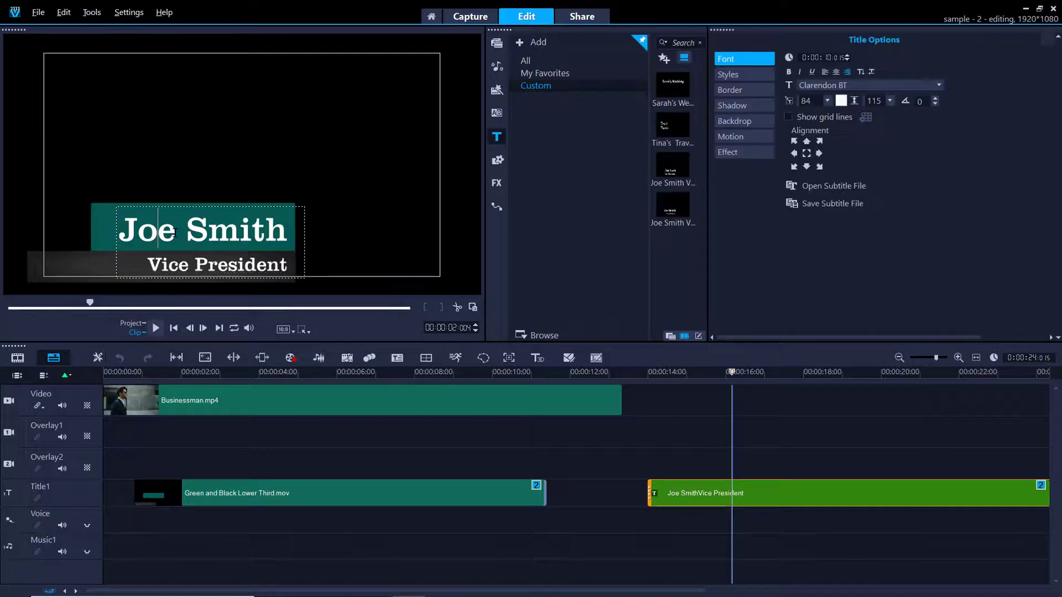
text(Laura C)
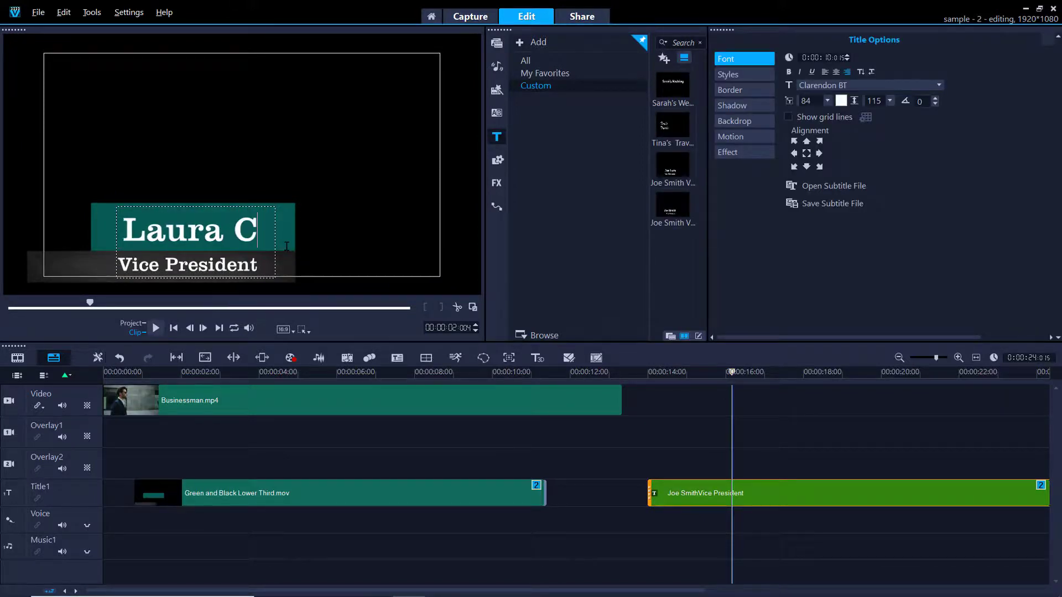